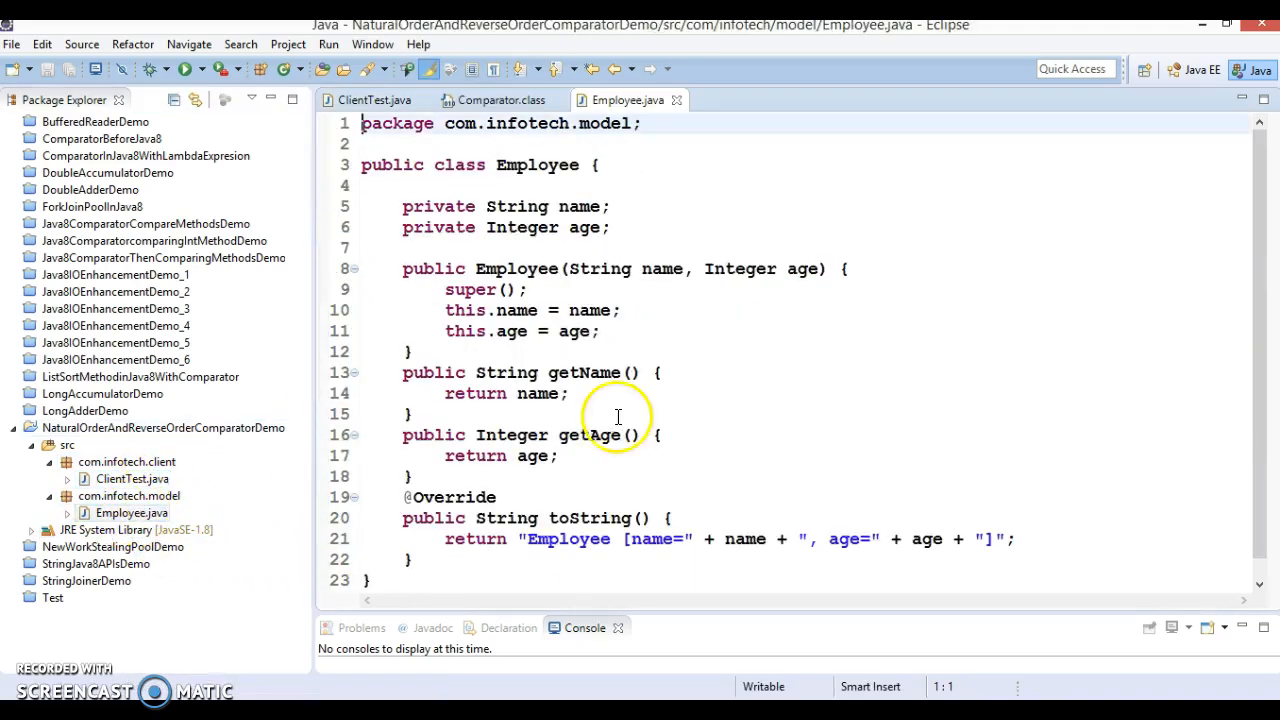
Insert blank lines after the seventh empList.add statement and place the cursor on empty line 21.
double_click(536, 164)
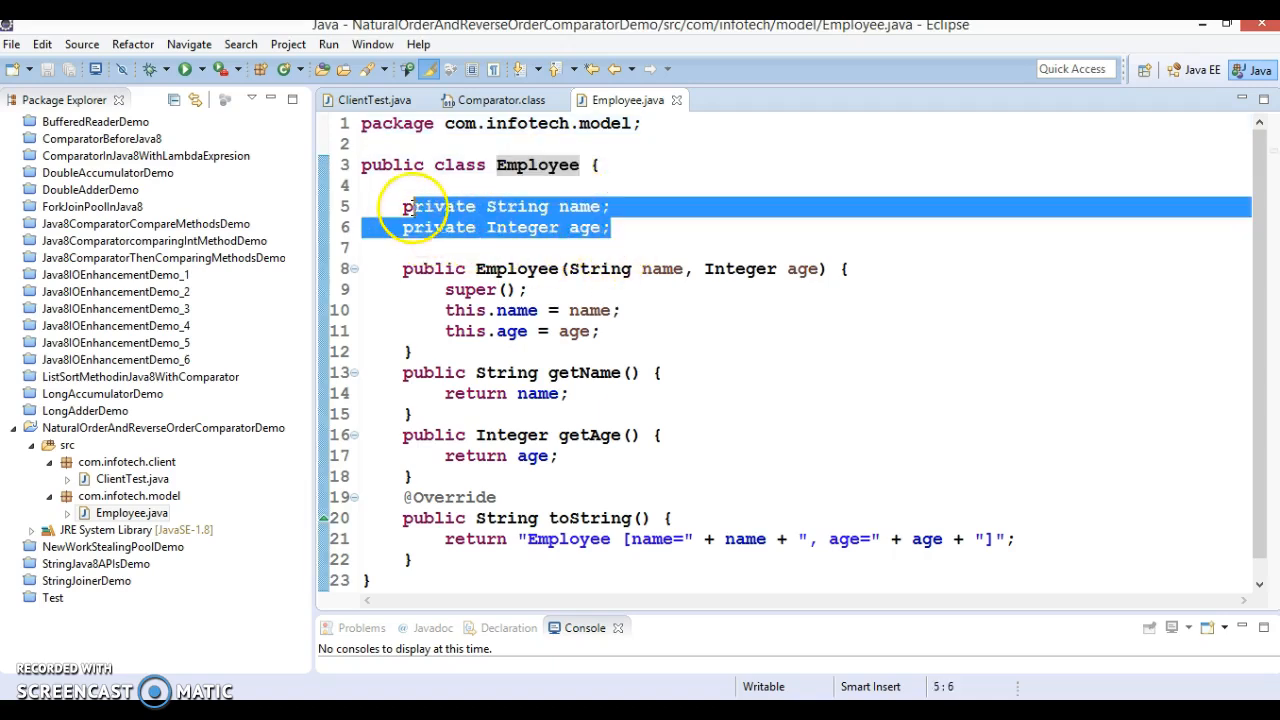
left_click(404, 352)
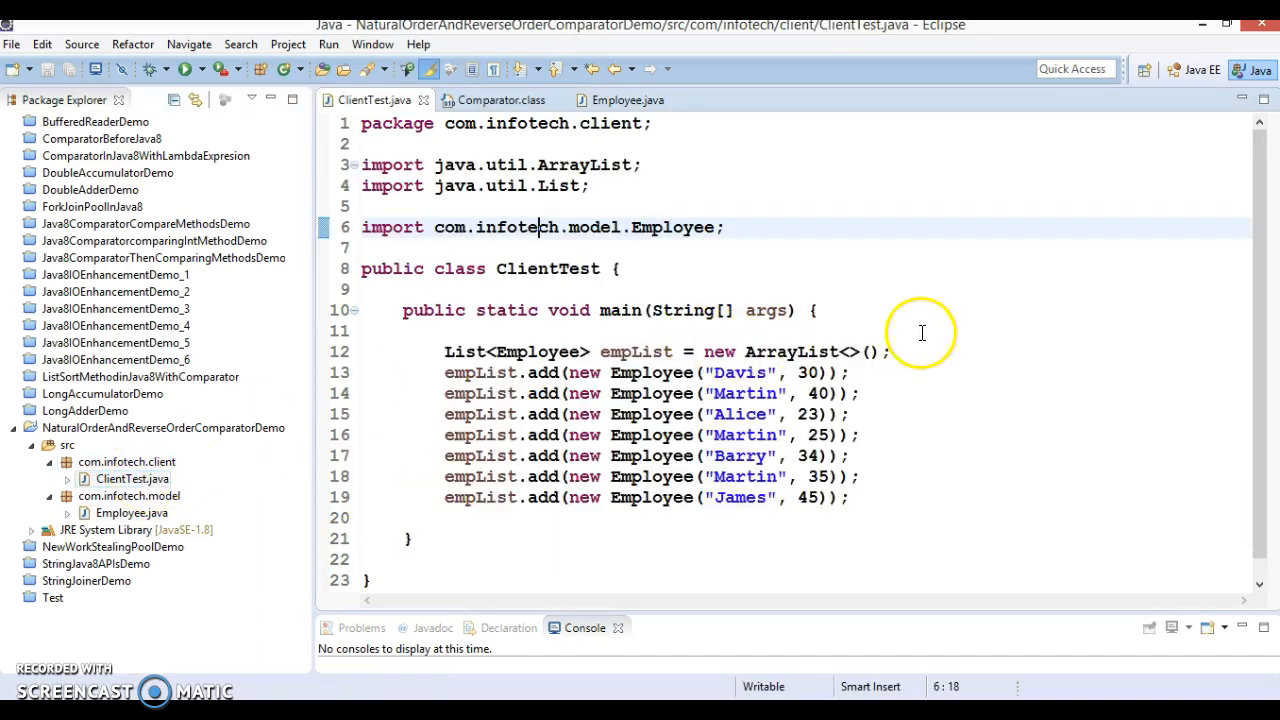
double_click(636, 352)
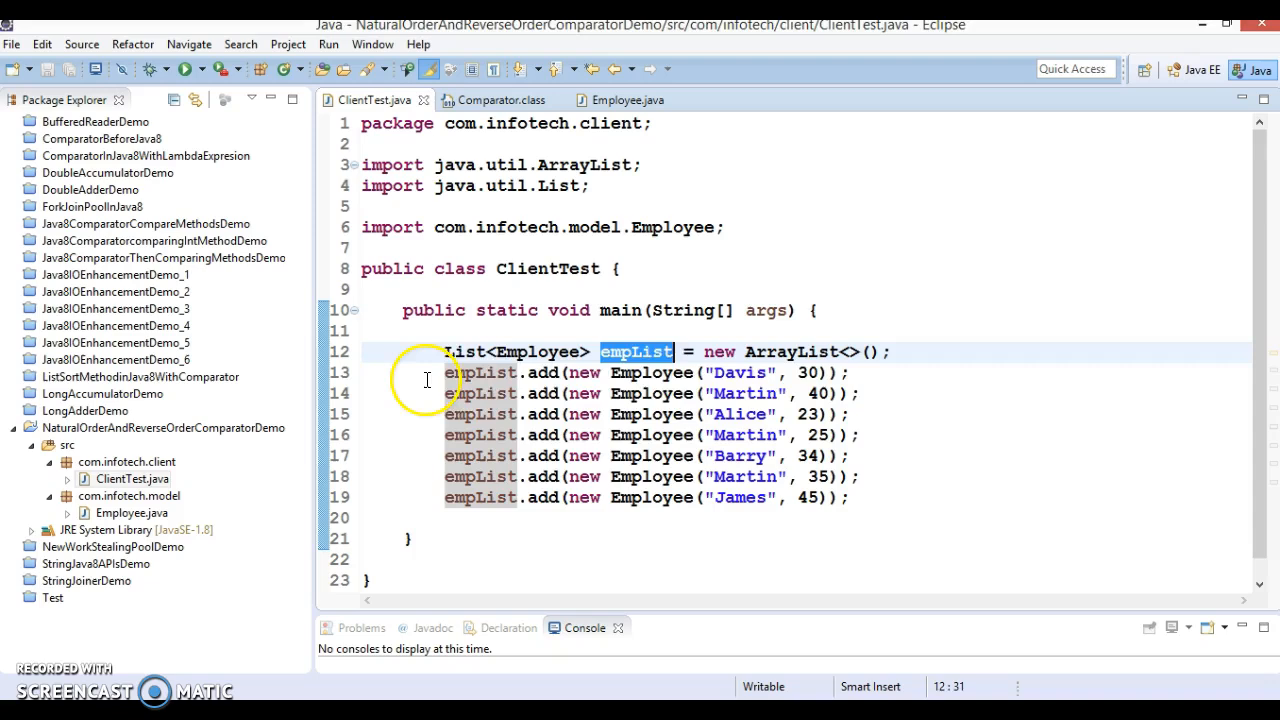
left_click_drag(444, 374, 870, 496)
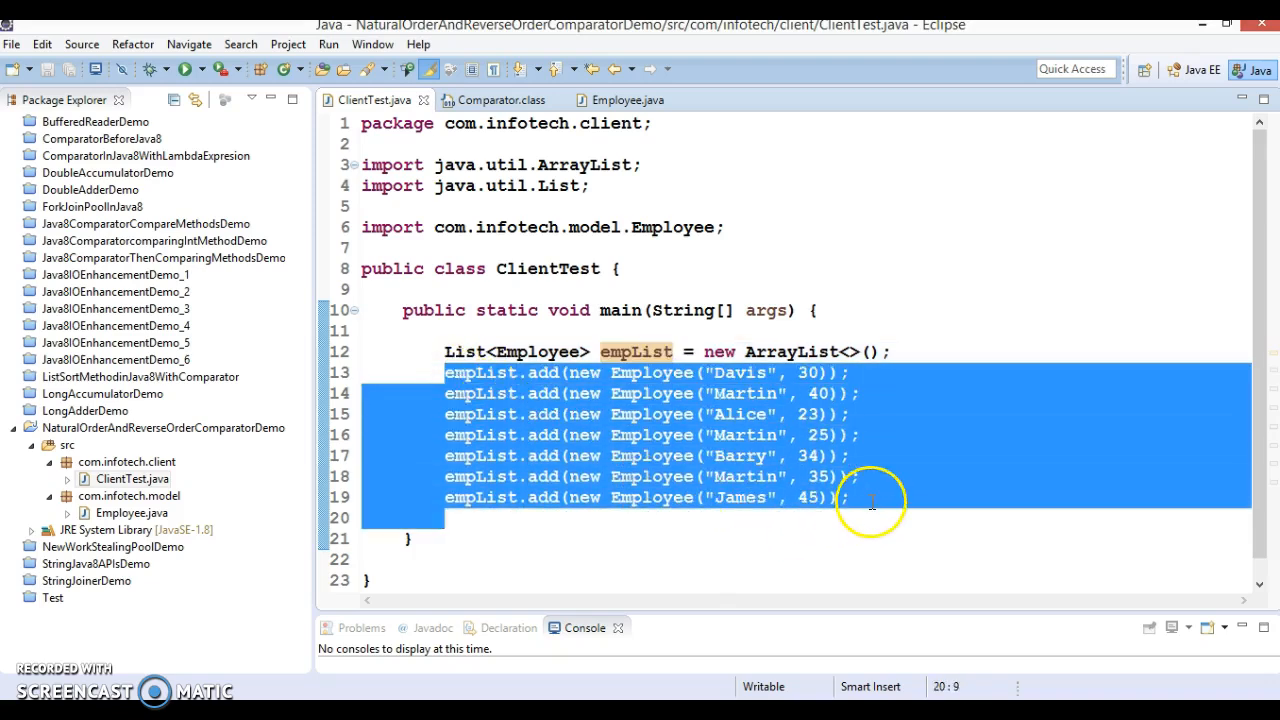
left_click(860, 496)
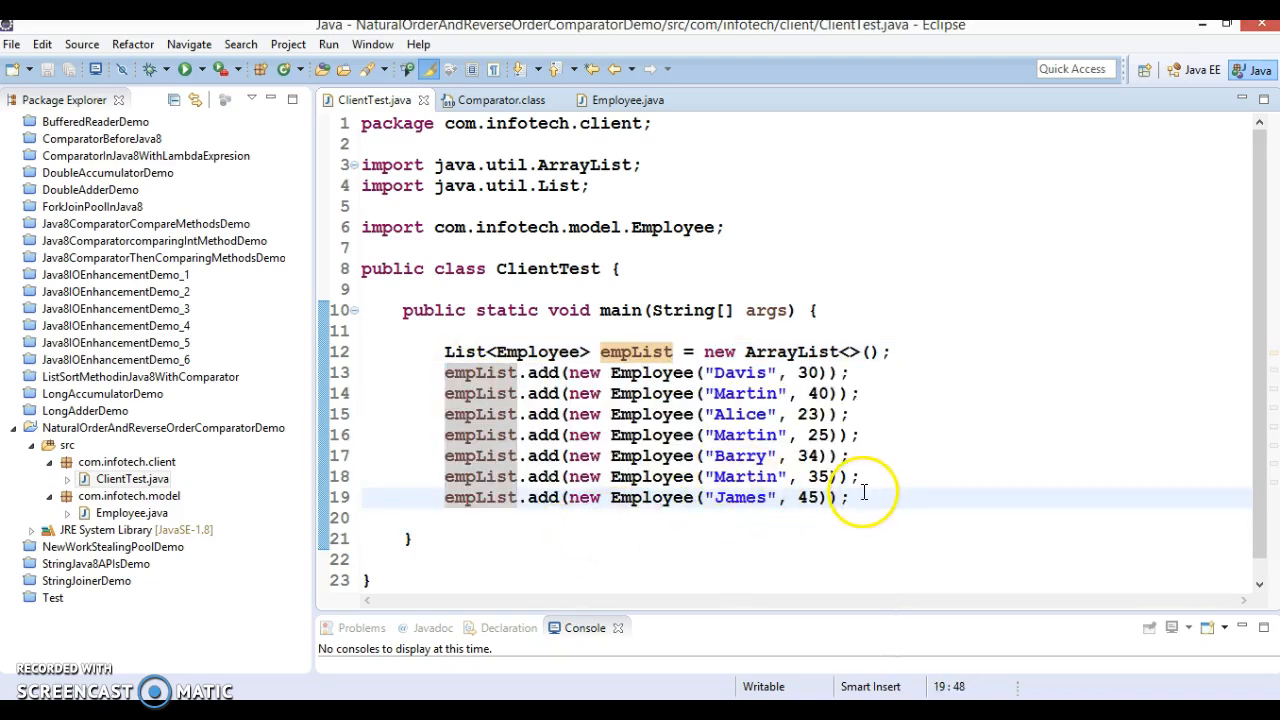
key("Return")
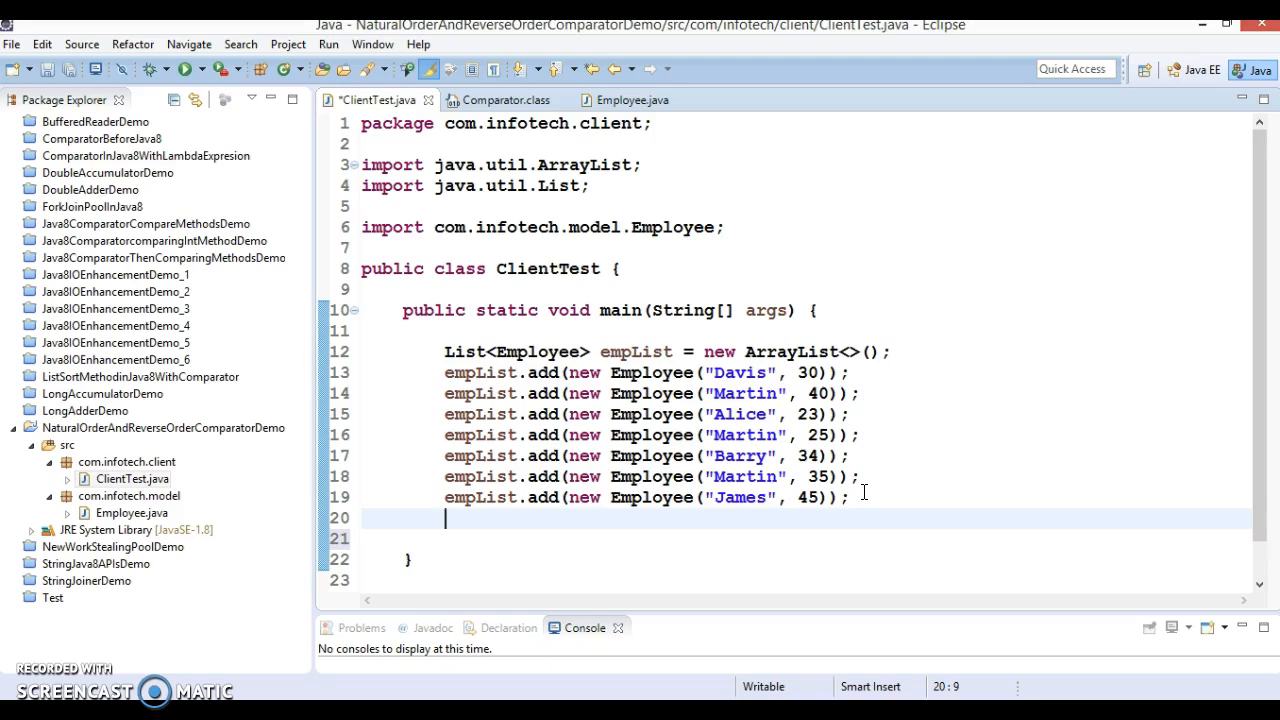
mouse_move(856, 548)
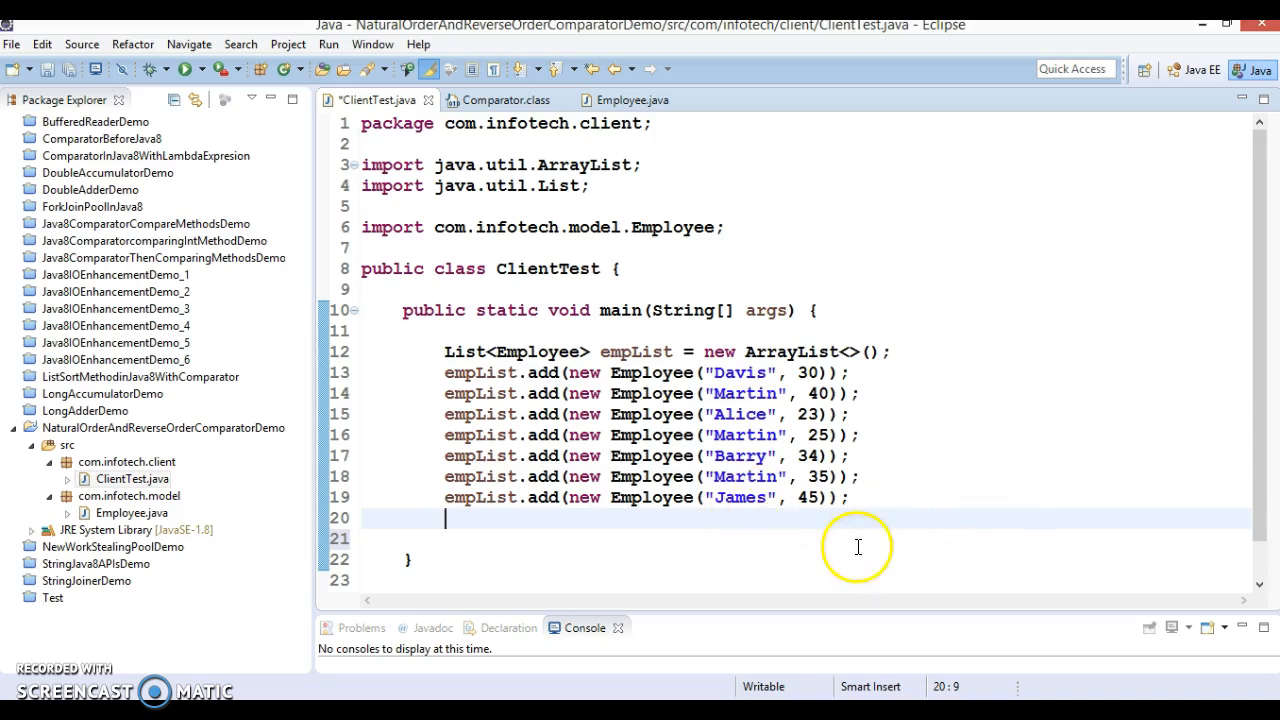
mouse_move(630, 352)
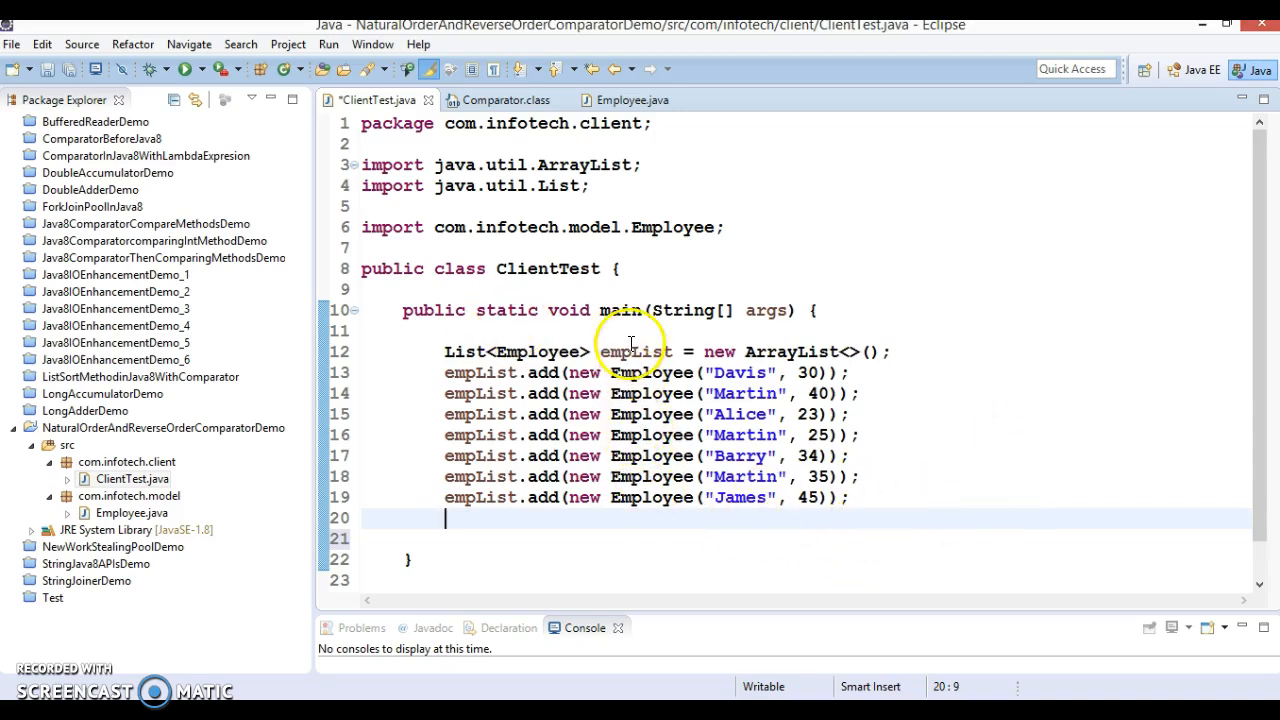
double_click(636, 352)
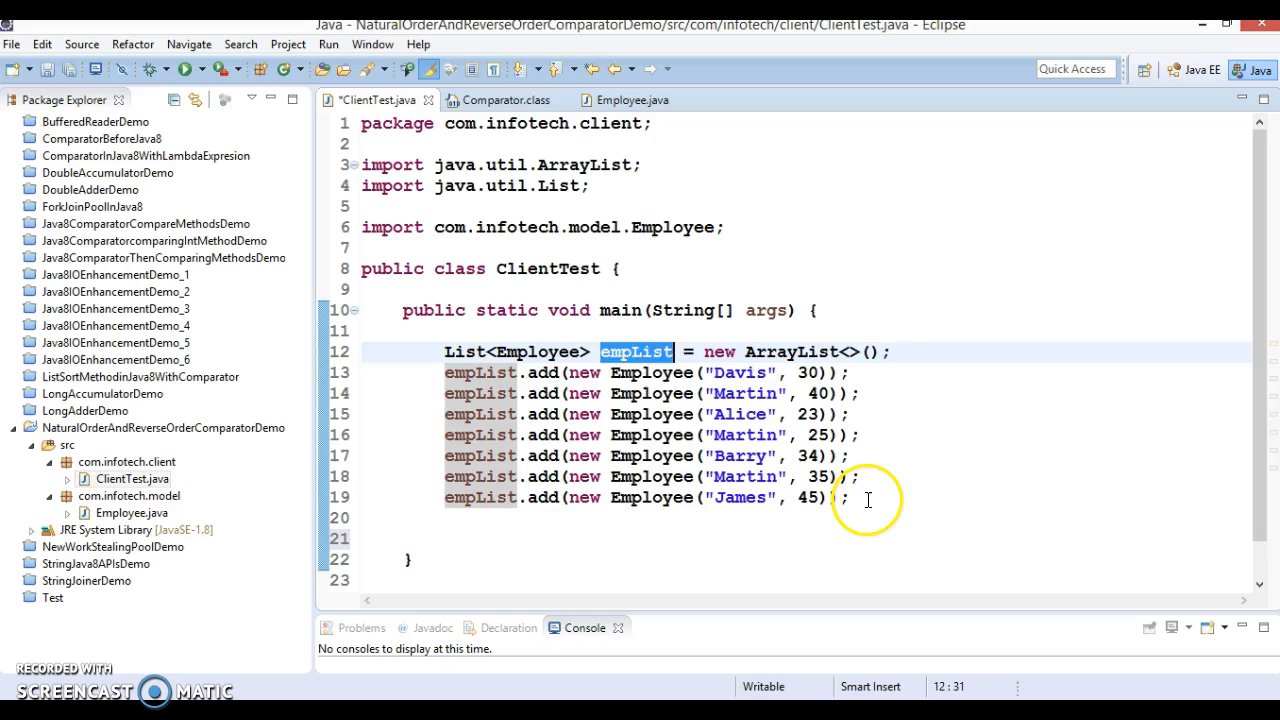
left_click(446, 540)
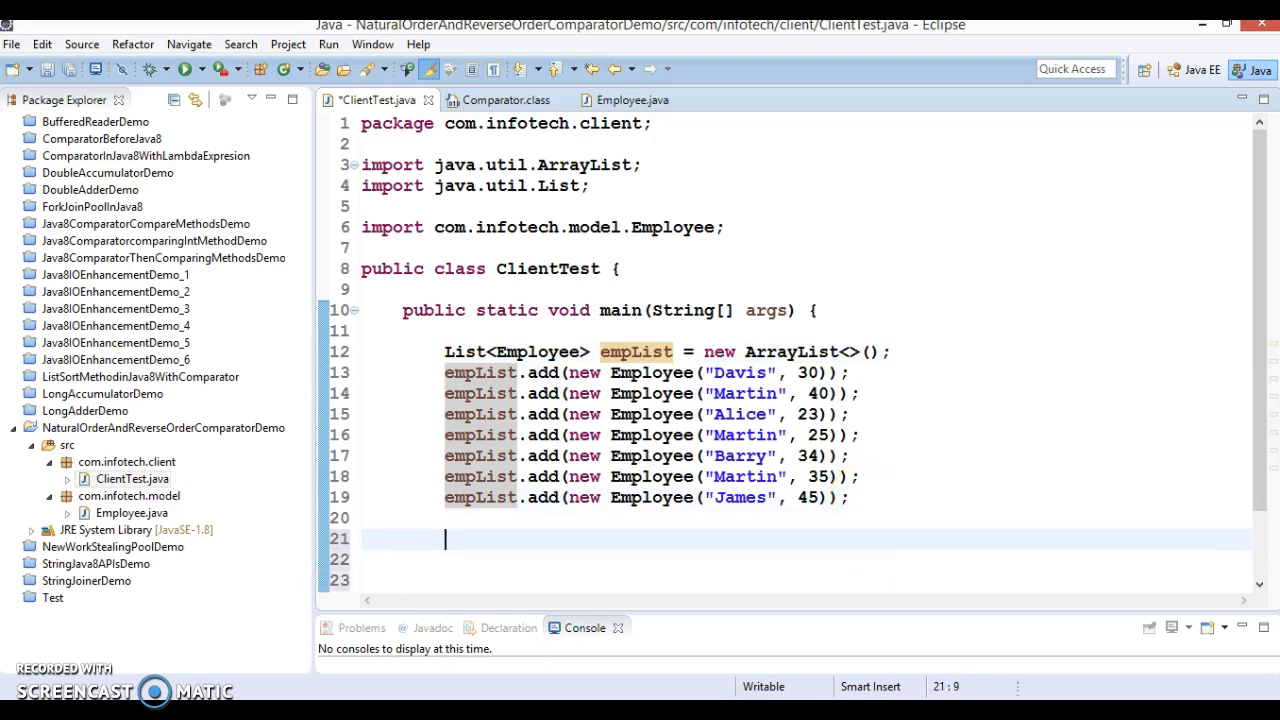
Stream empList and map each Employee to its name with Employee::getName.
type("empList.")
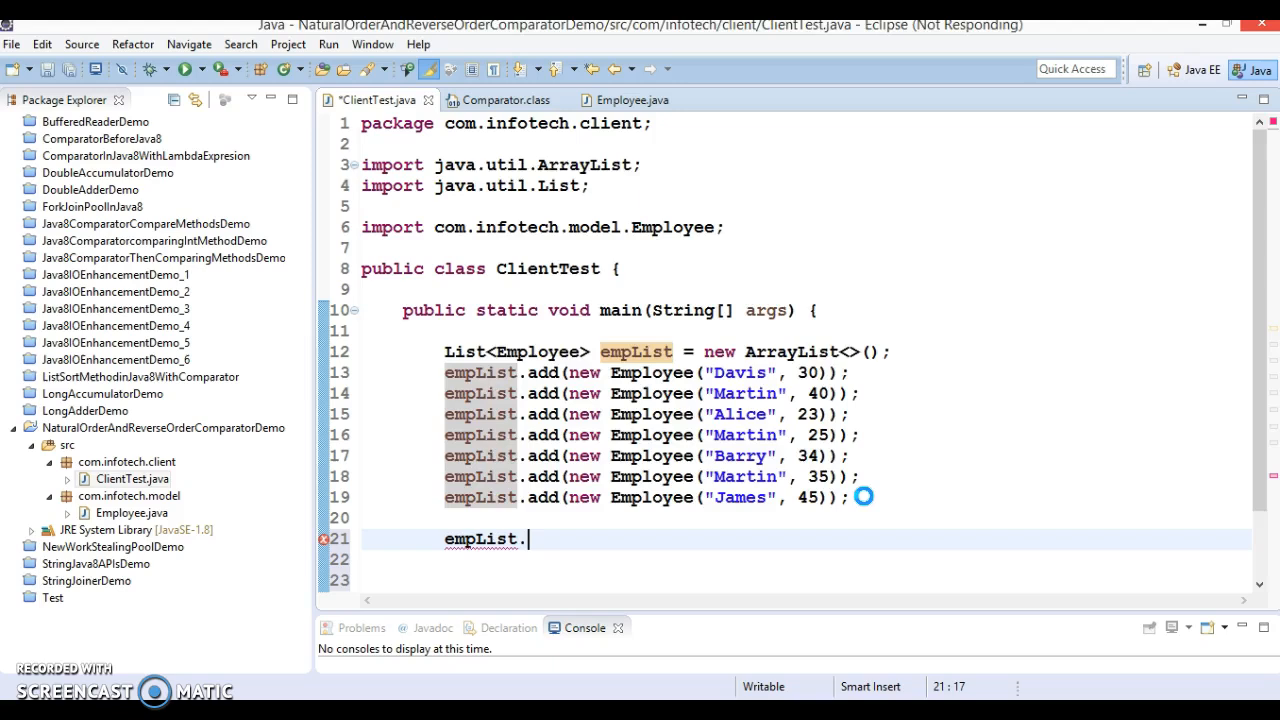
type("stream()")
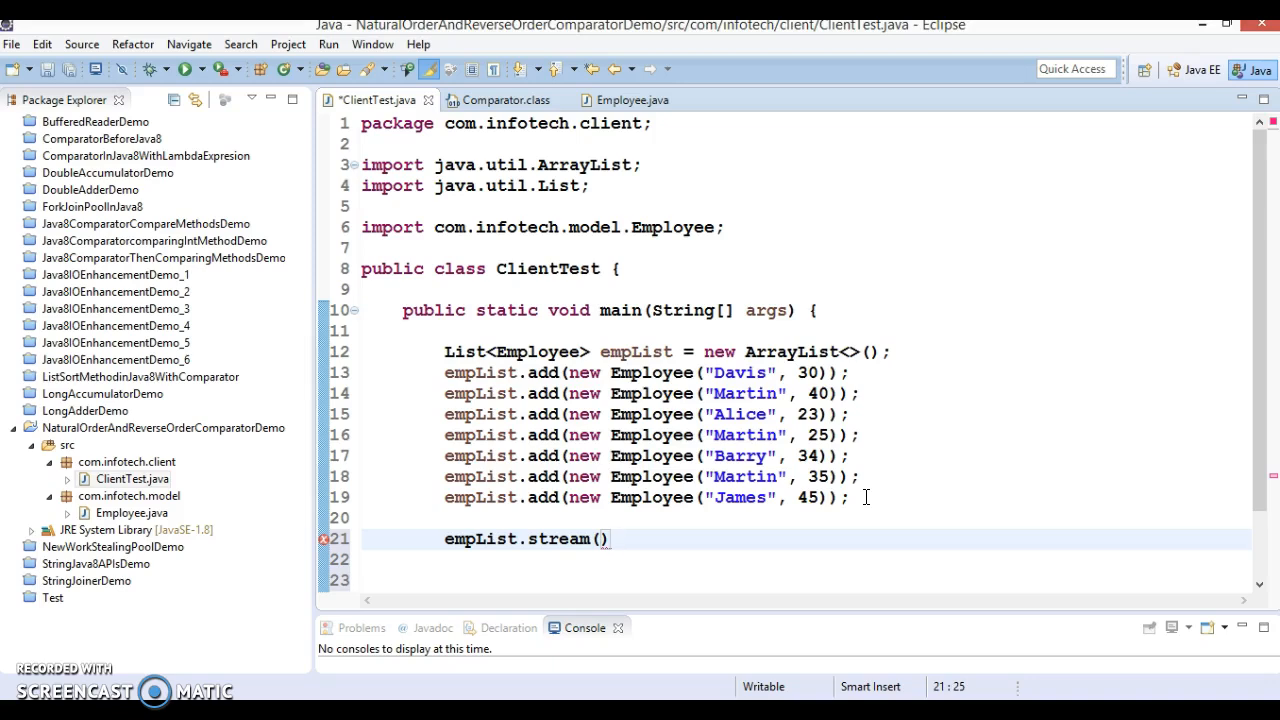
type(".map(mapper")
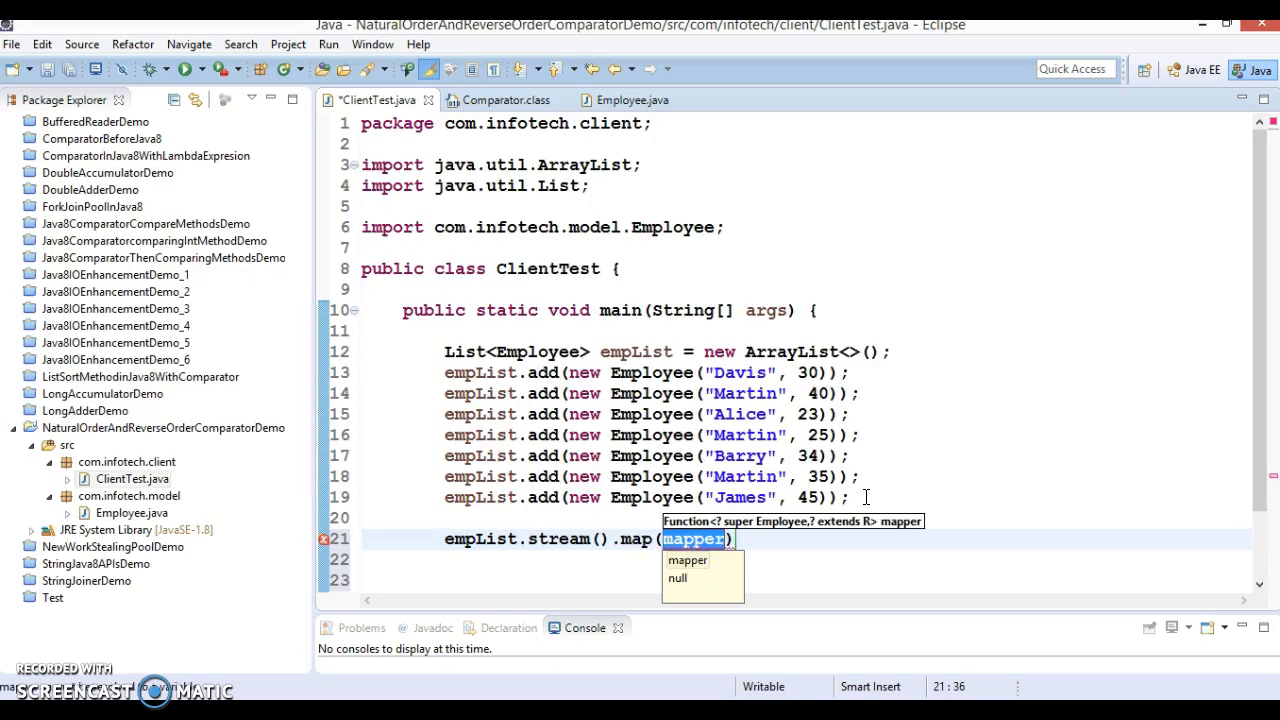
type("Employee")
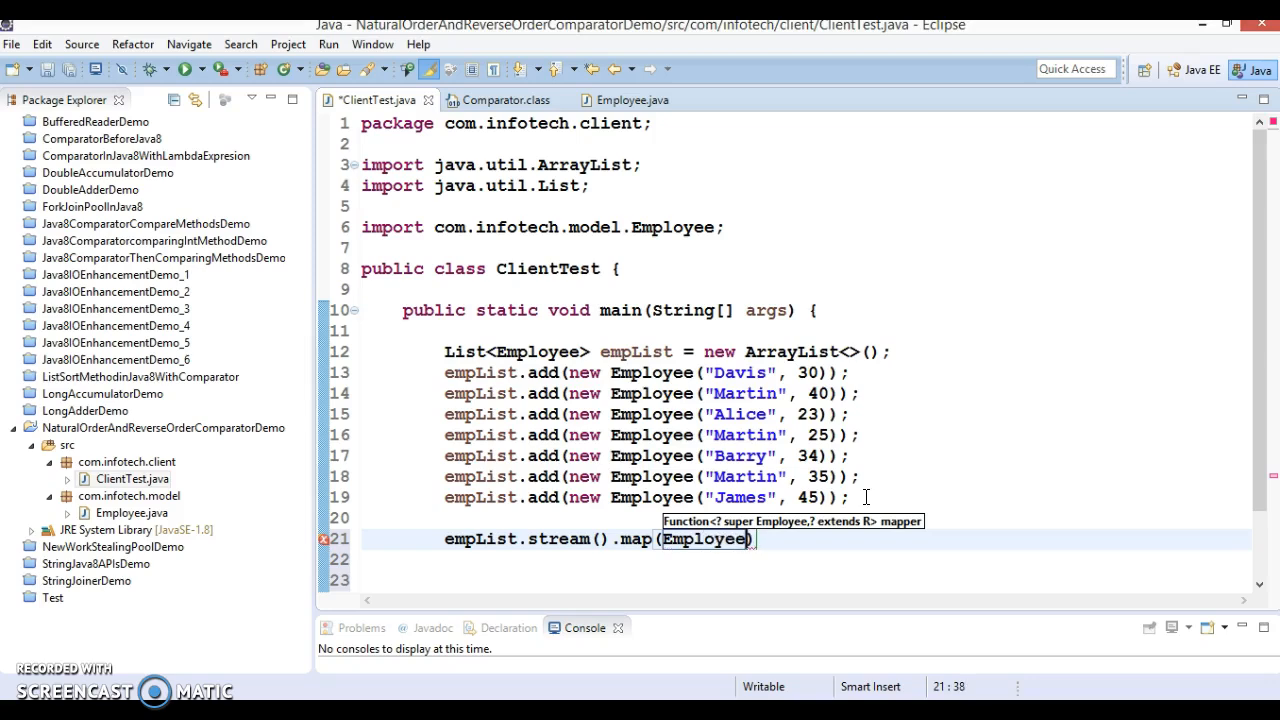
type("::")
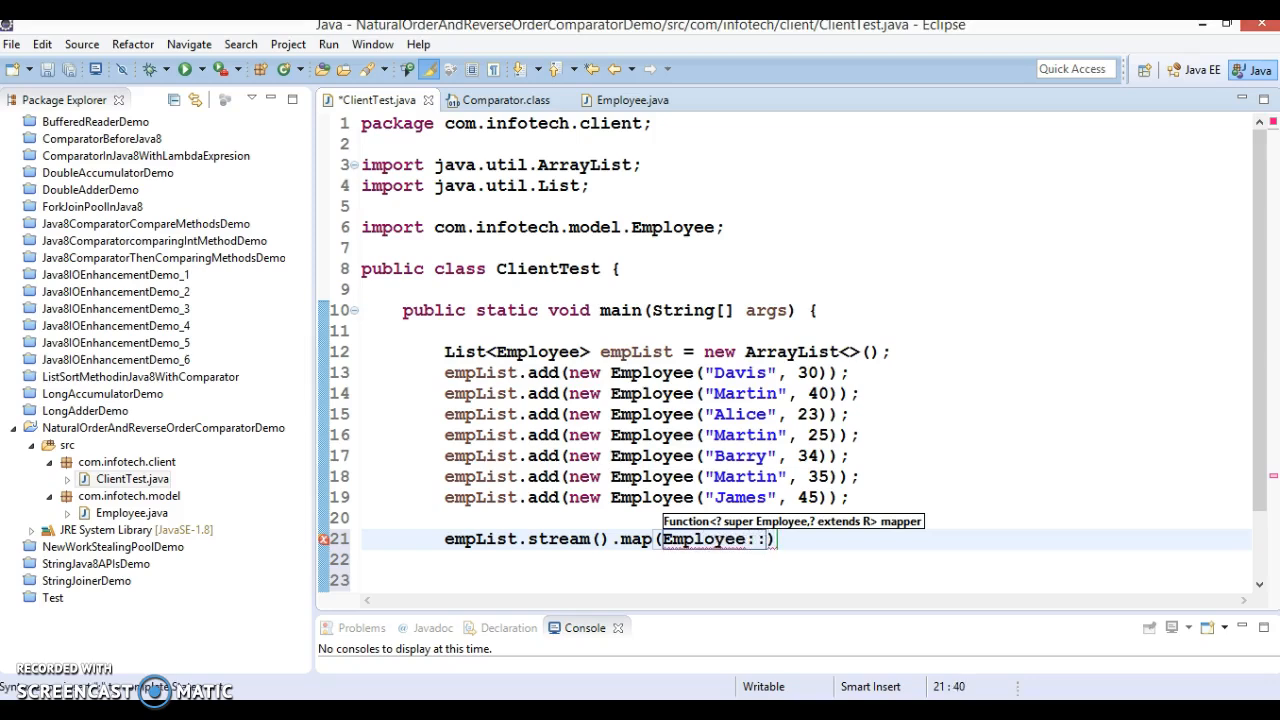
type("getName")
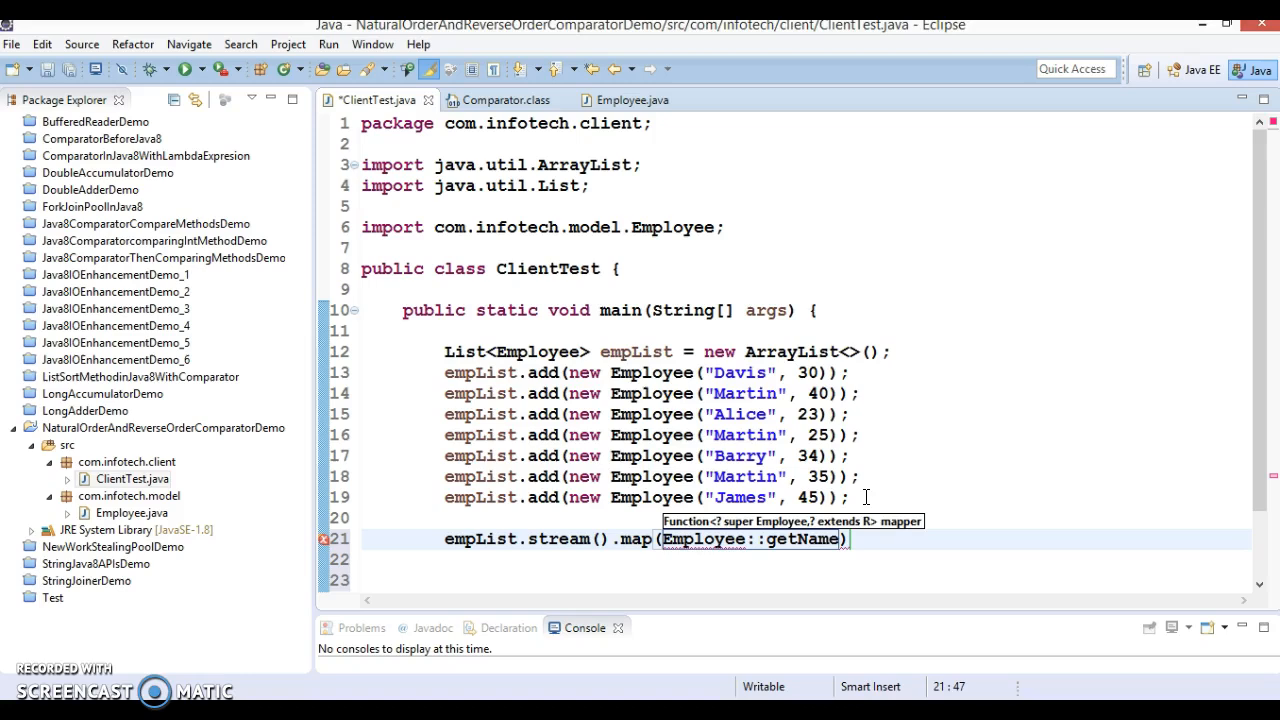
Collect the names with Collectors.toList() into a new List<String> variable, adding the Collectors import.
type(".")
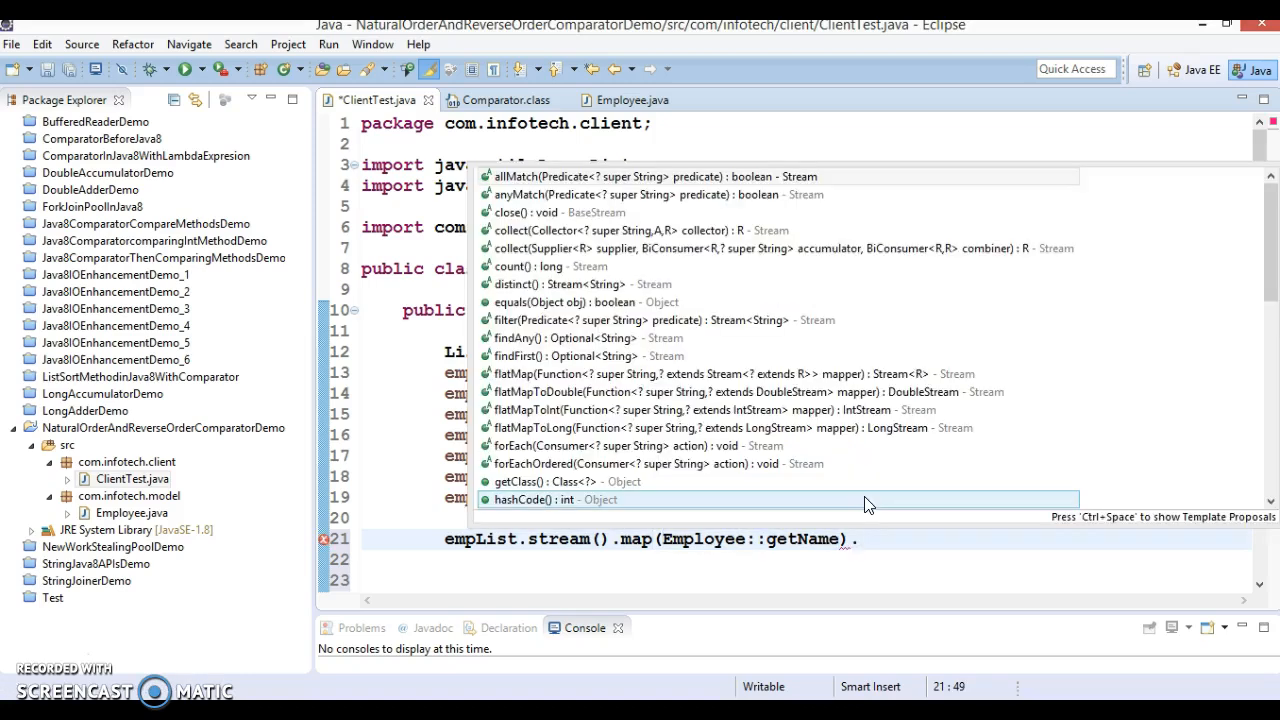
type("c")
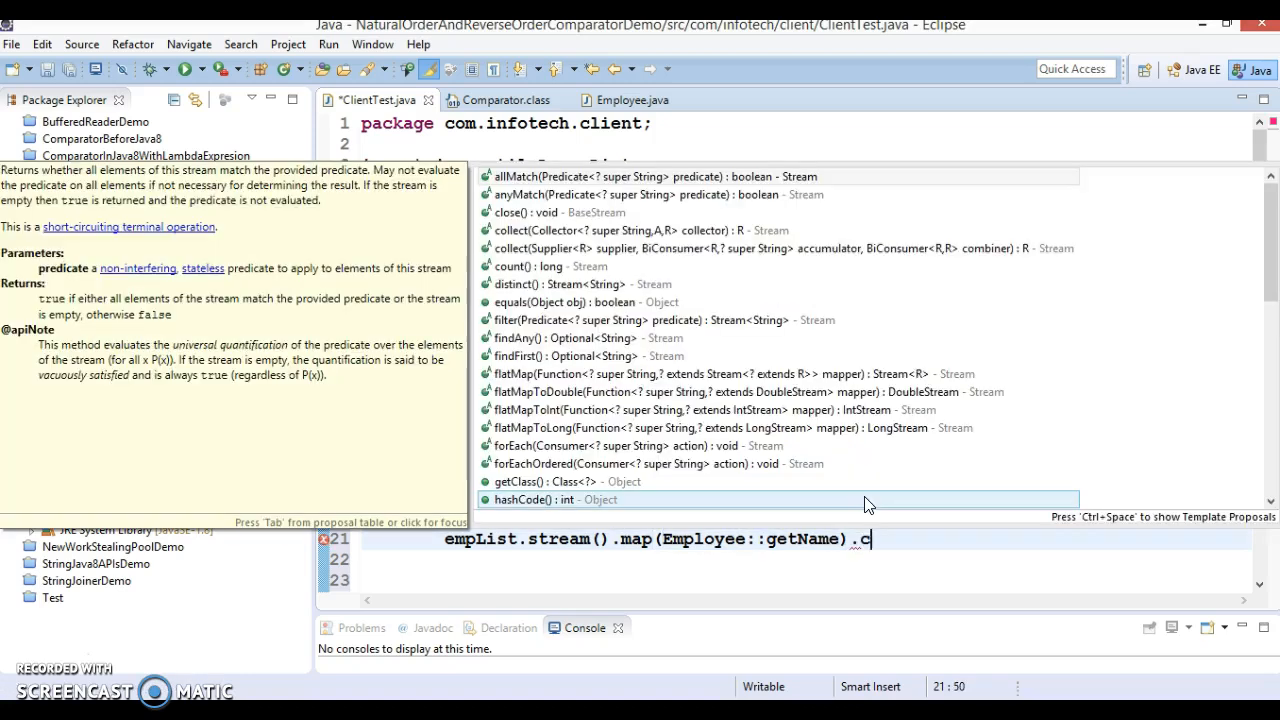
type("ollect(Collector")
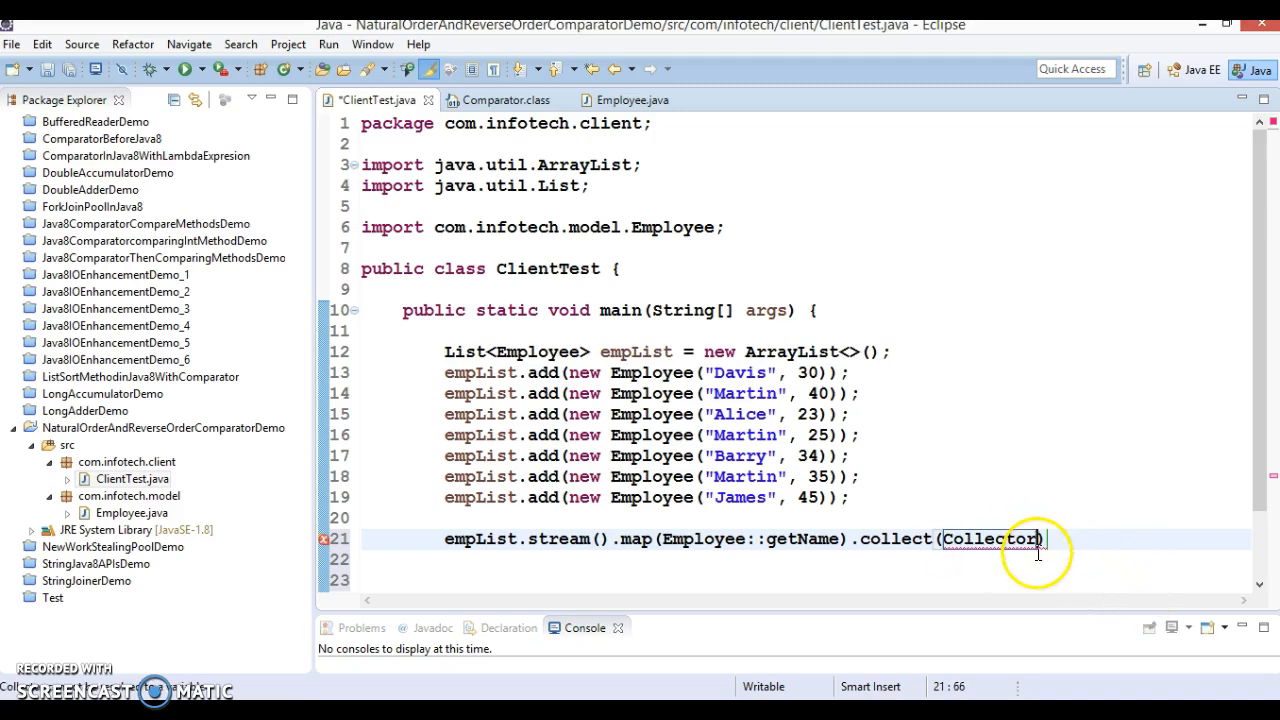
type(".")
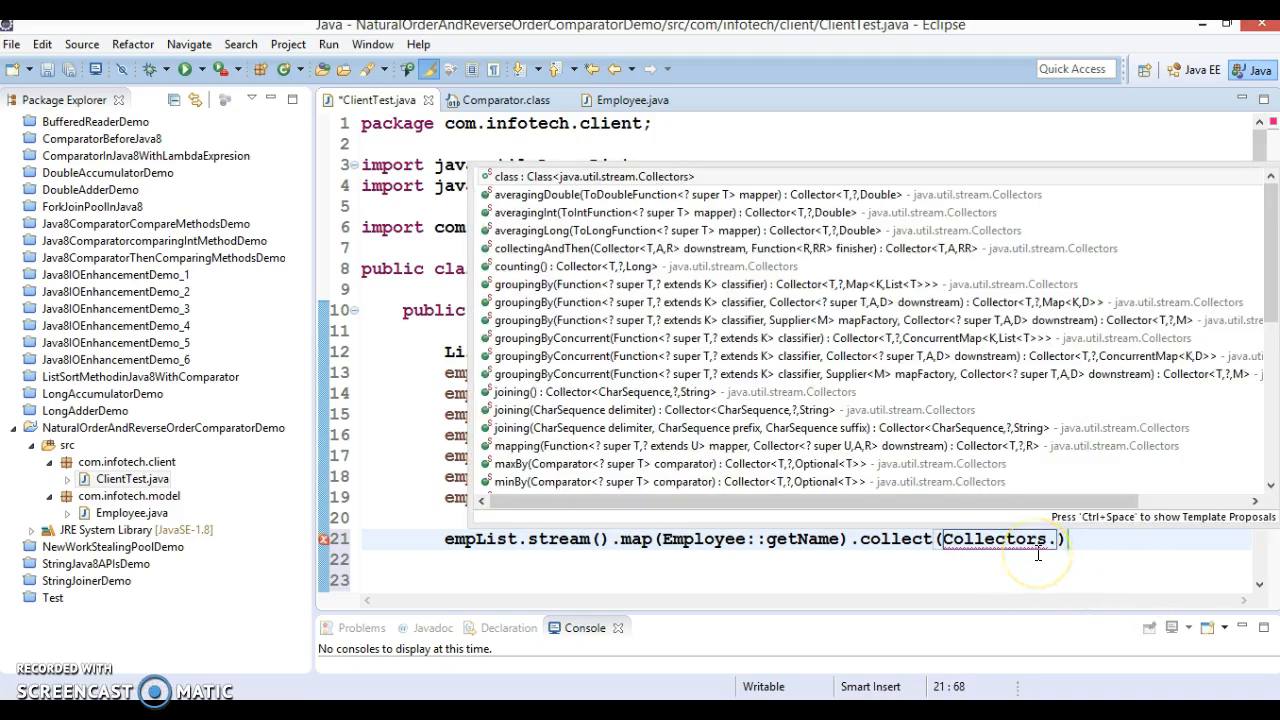
type("to")
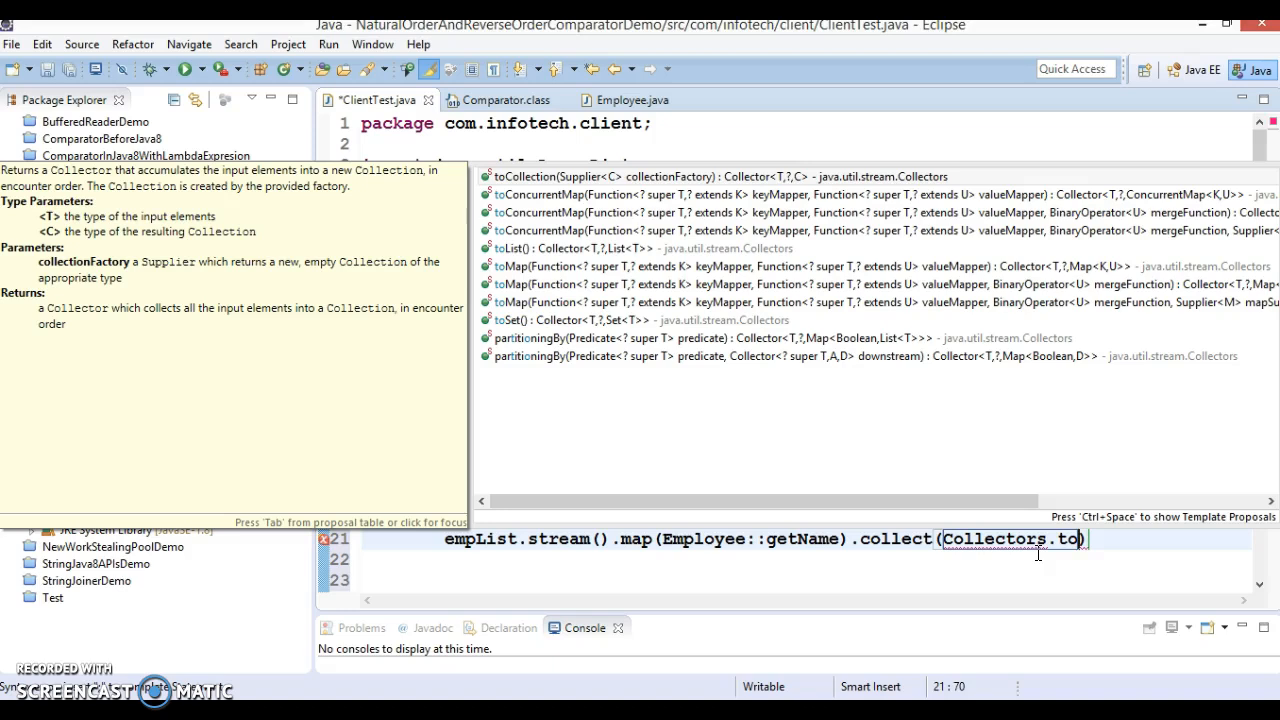
left_click(596, 248)
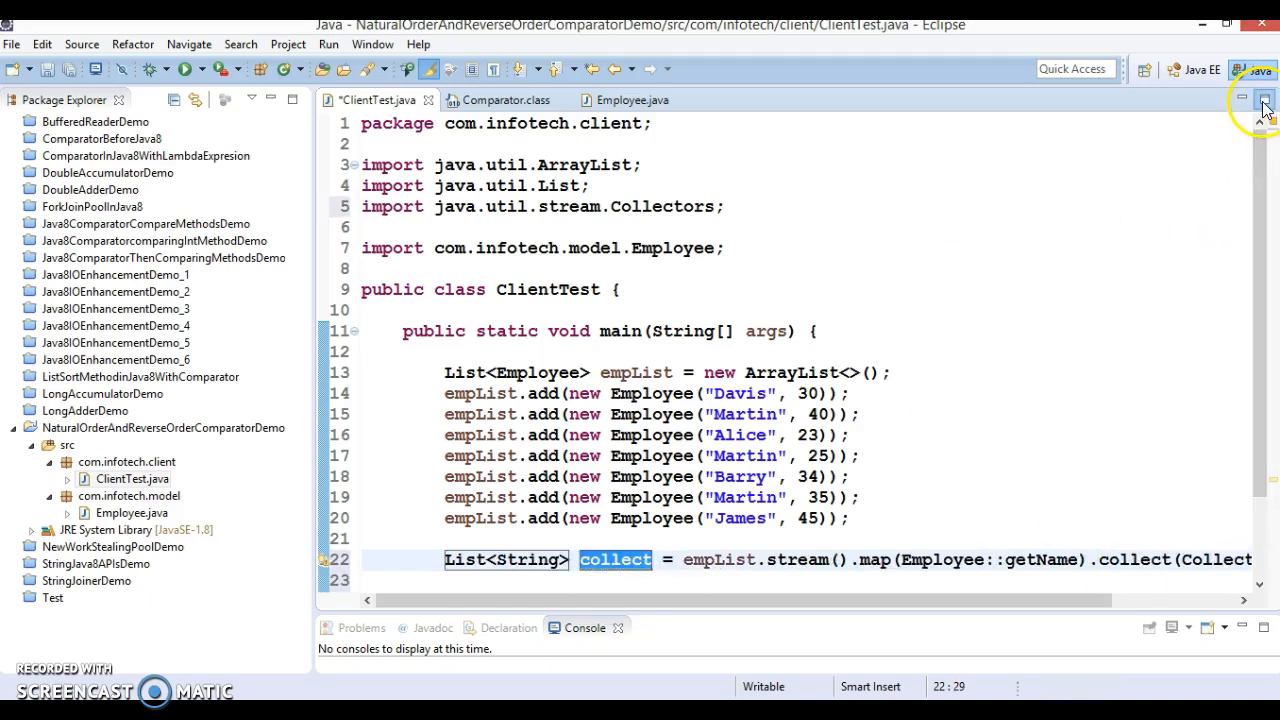
Start a nameList.sort() call below the name list, inspecting List.sort and returning to ClientTest.
left_click(1264, 100)
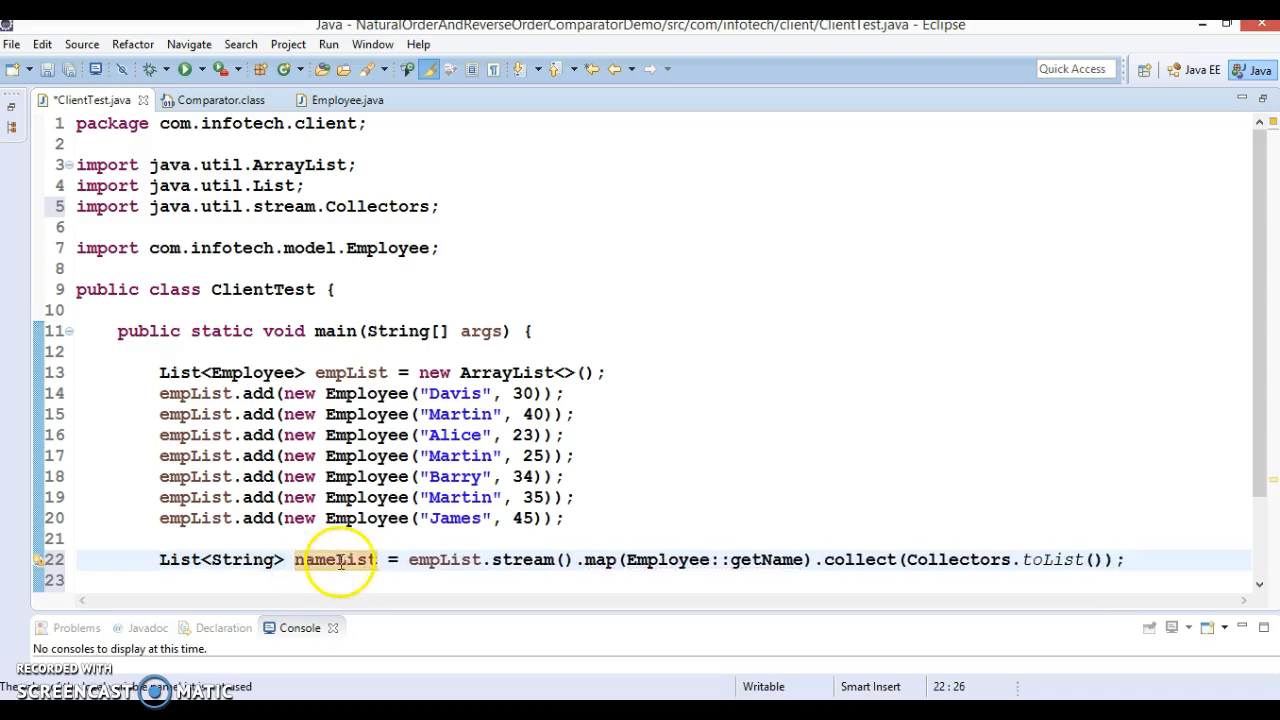
double_click(336, 560)
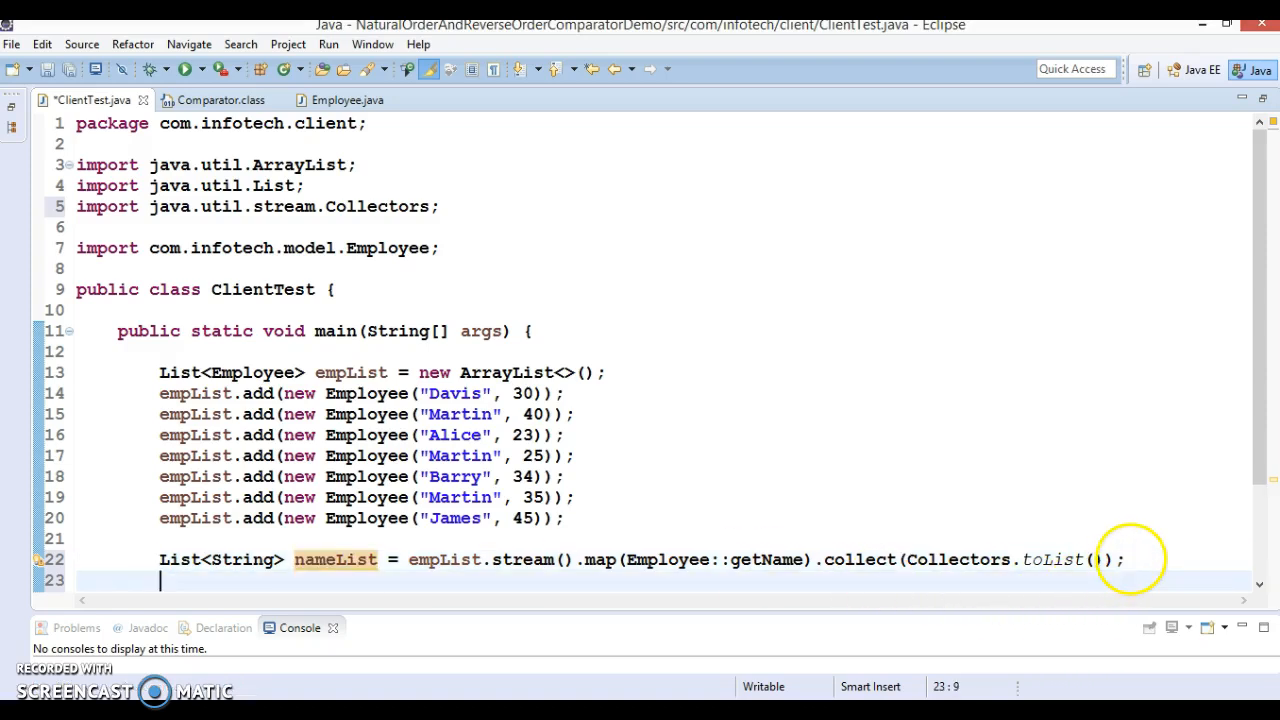
type("nameList.")
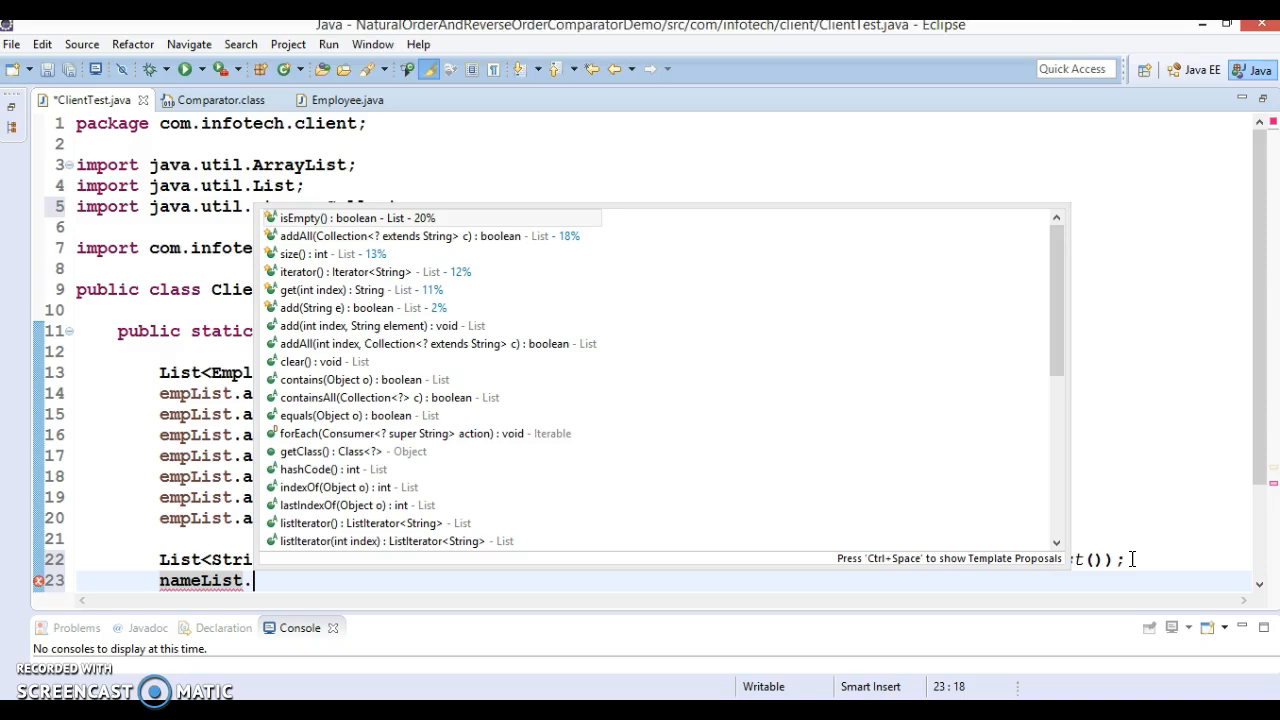
type("so")
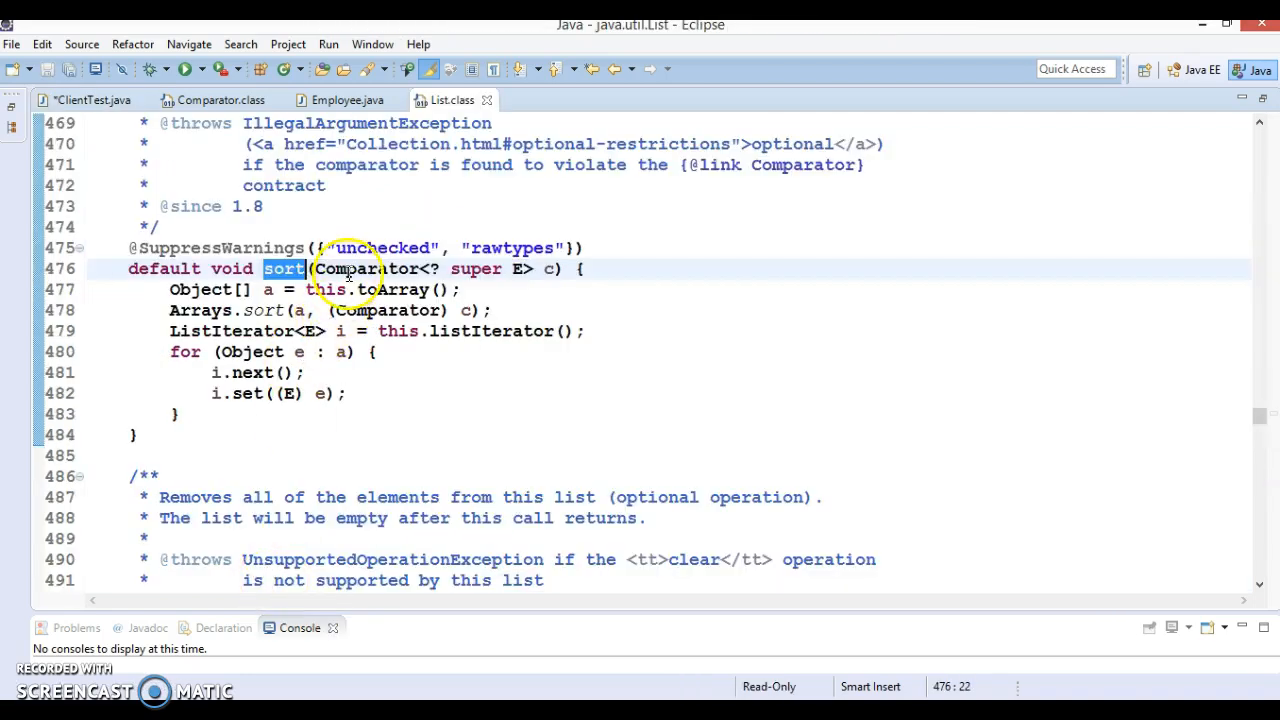
left_click(90, 100)
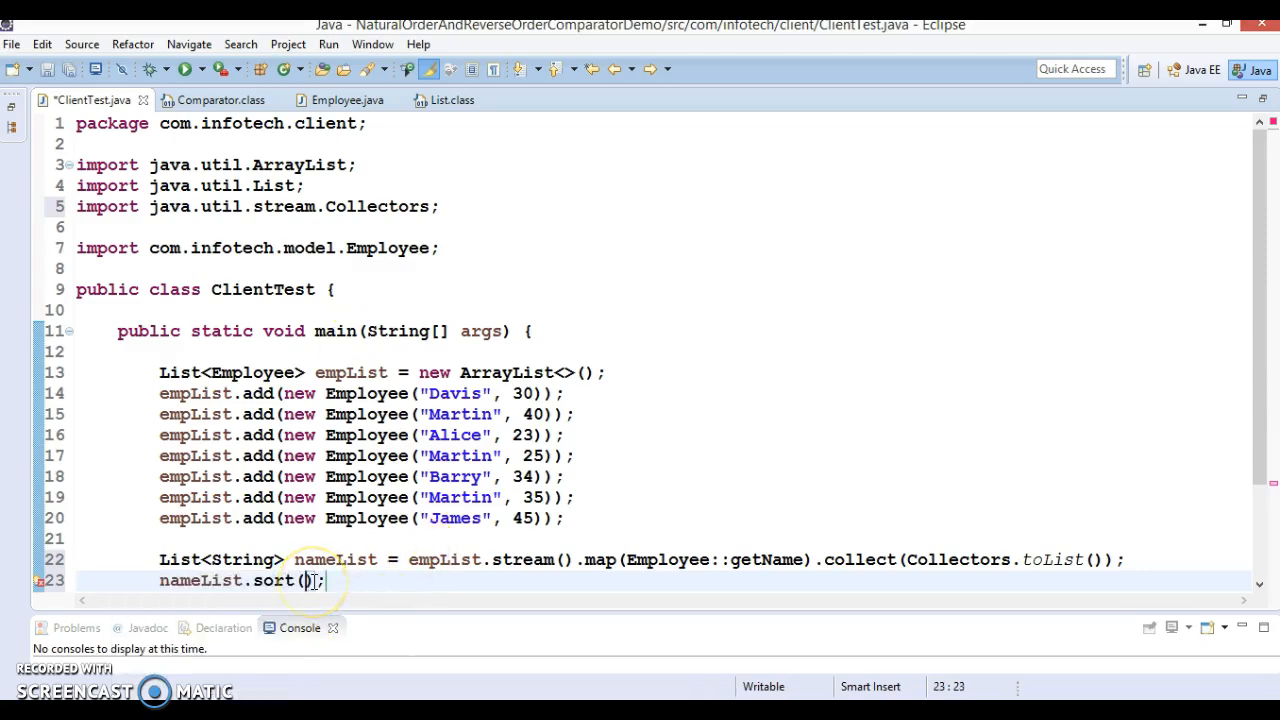
Pass Comparator.naturalOrder() to nameList.sort to sort the names alphabetically.
type("Comparator.")
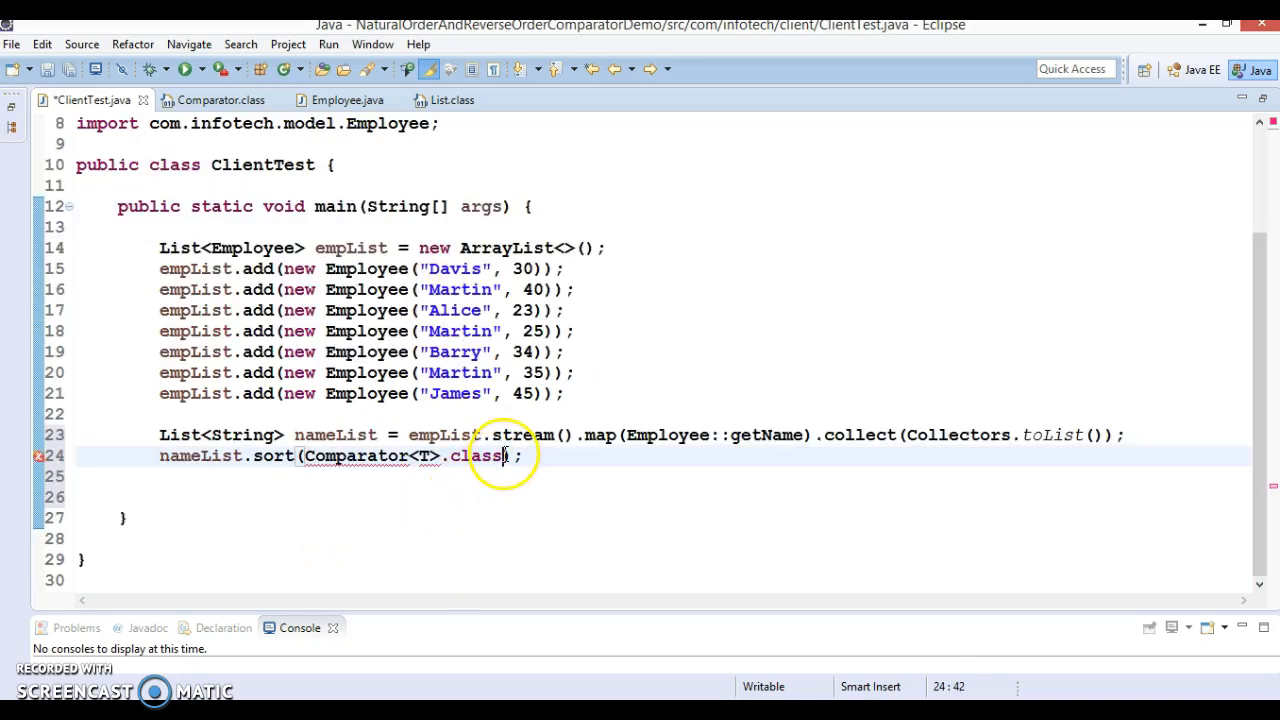
key("BackSpace")
type("naturalOrder()")
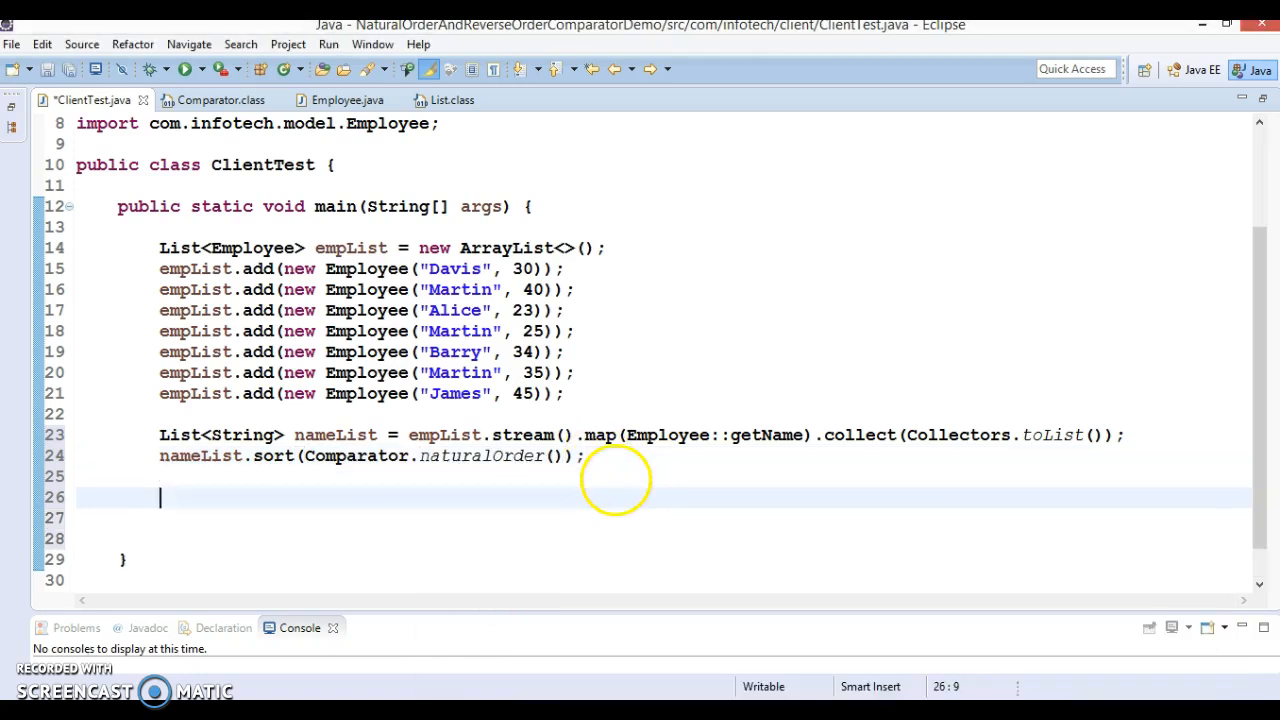
mouse_move(516, 438)
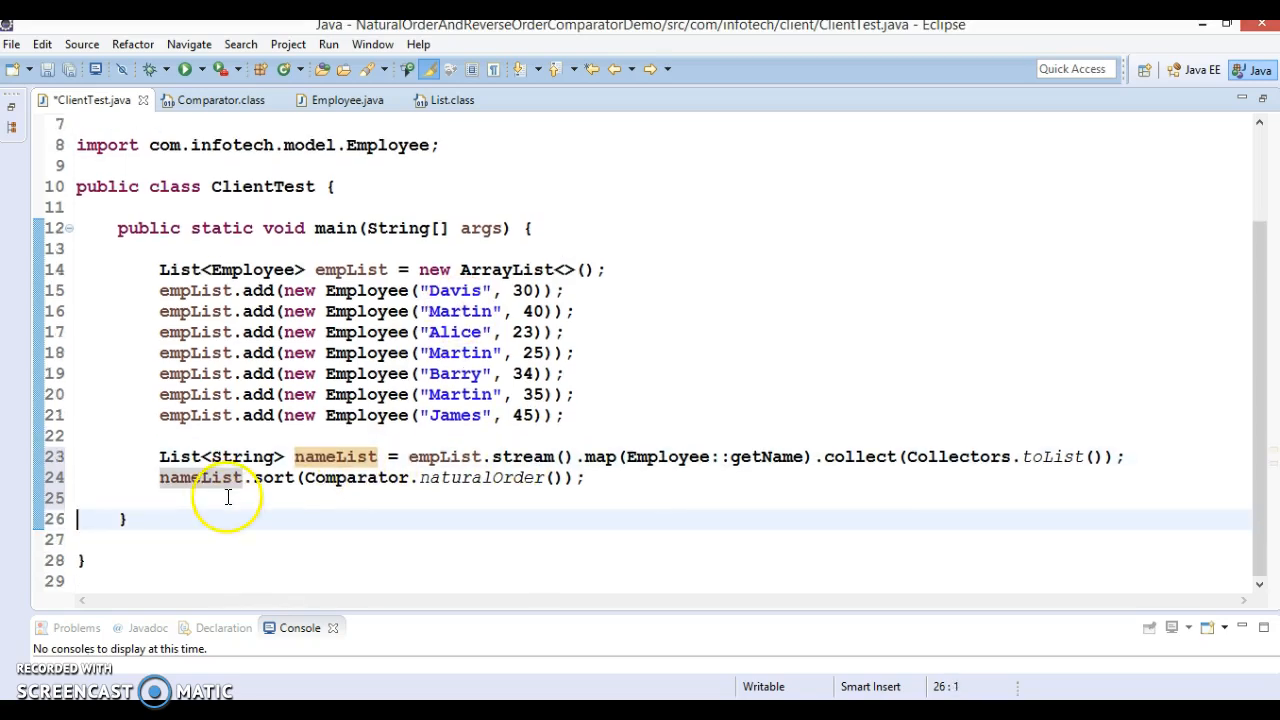
double_click(202, 476)
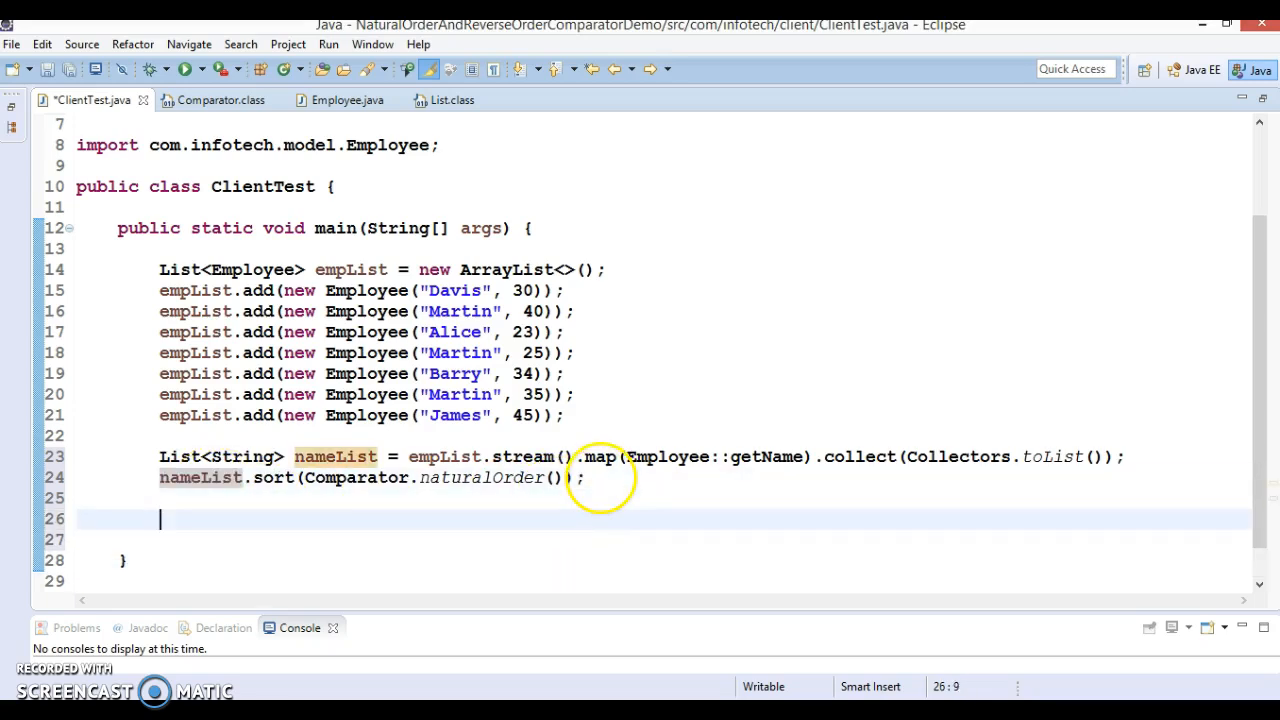
Print the names with nameList.forEach(System.out::println) both before and after the sort.
type("nameList.forEach(System.out::);")
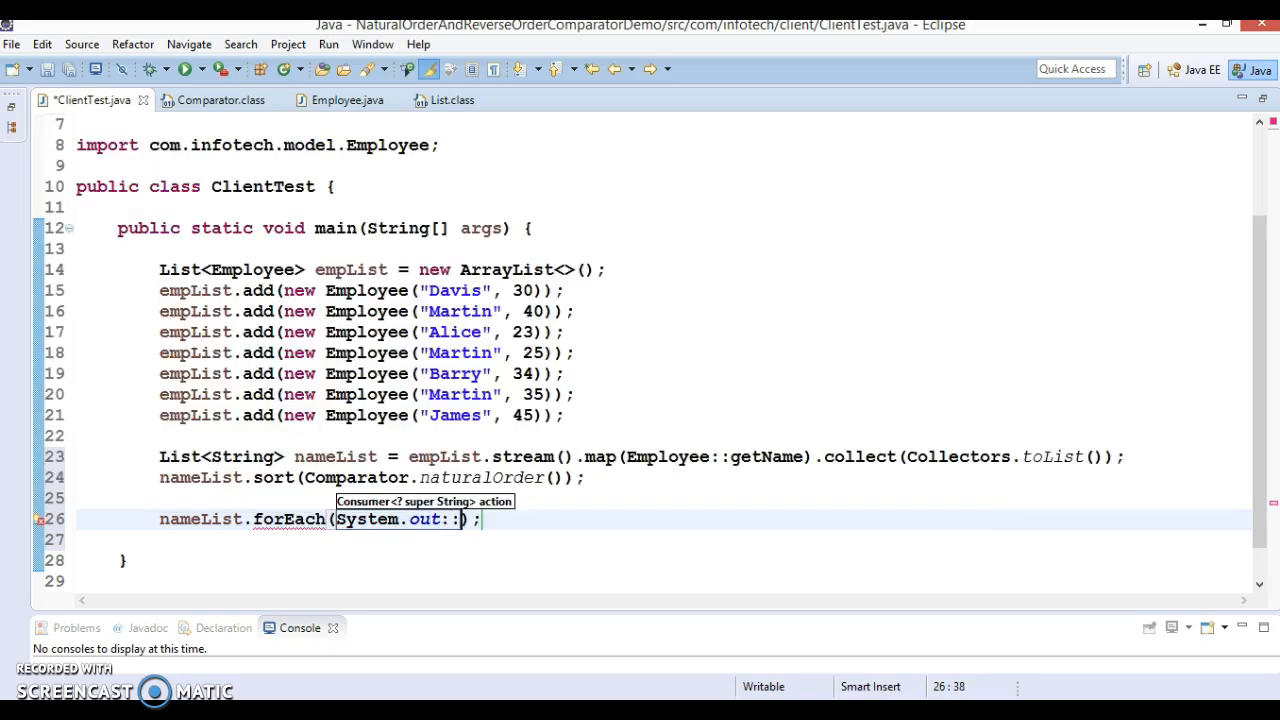
type("println")
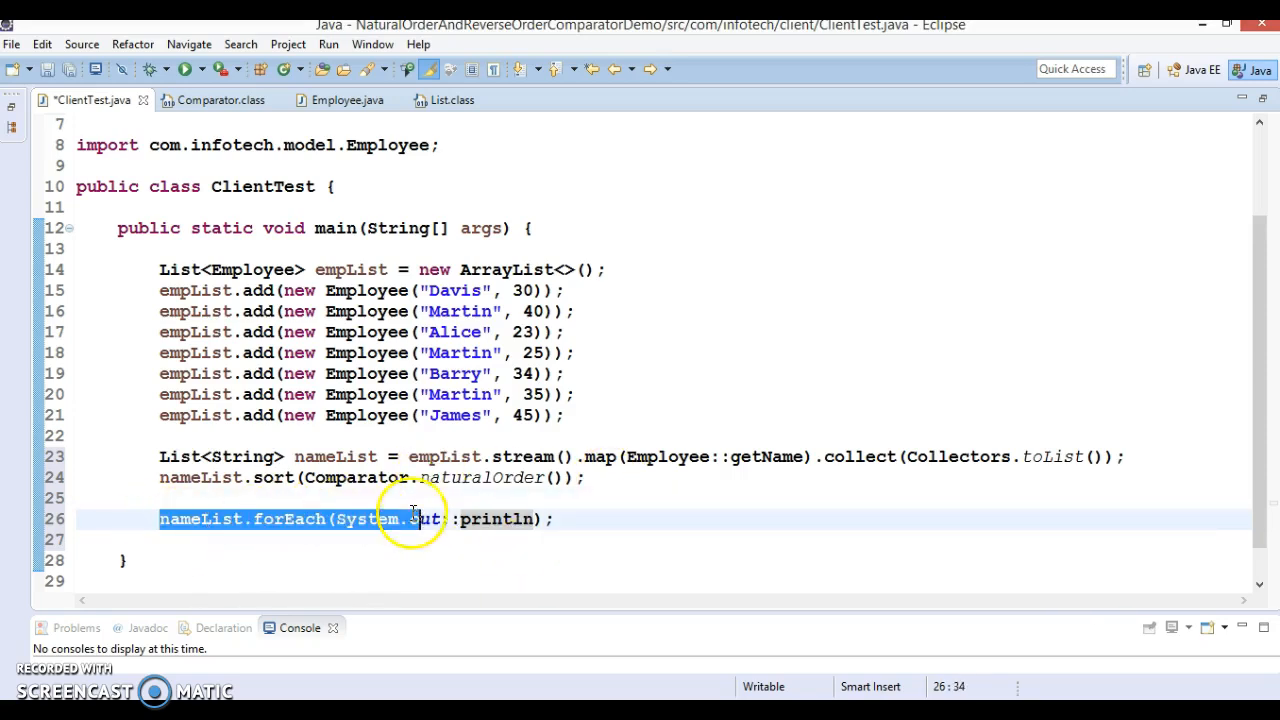
left_click(564, 414)
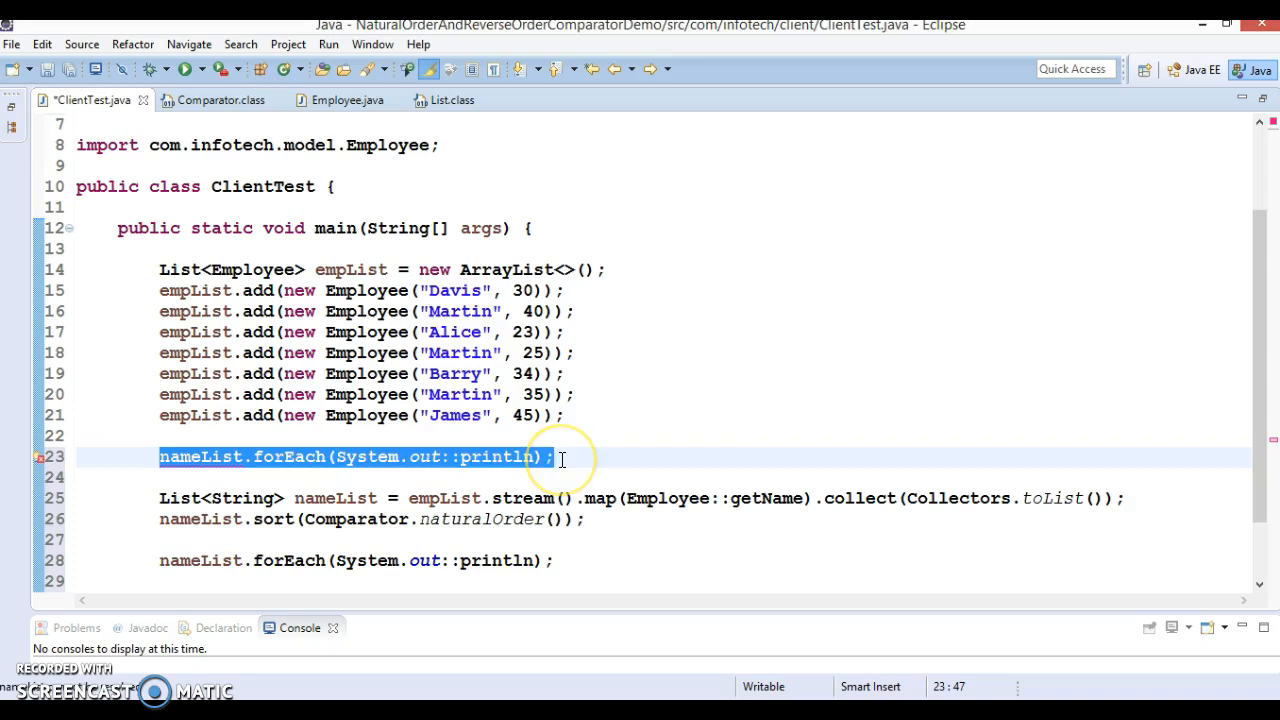
key("Delete")
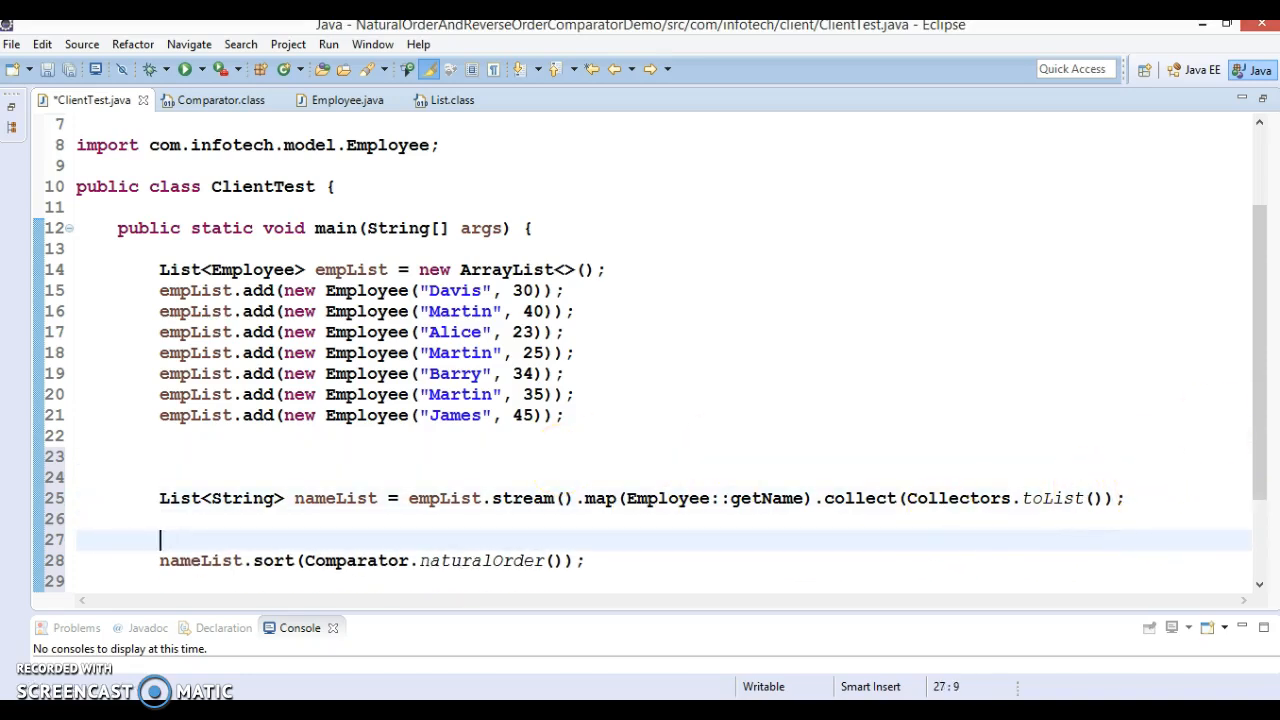
Add a System.out.println label "Before sorting.." ahead of the unsorted name list.
scroll("down", 3)
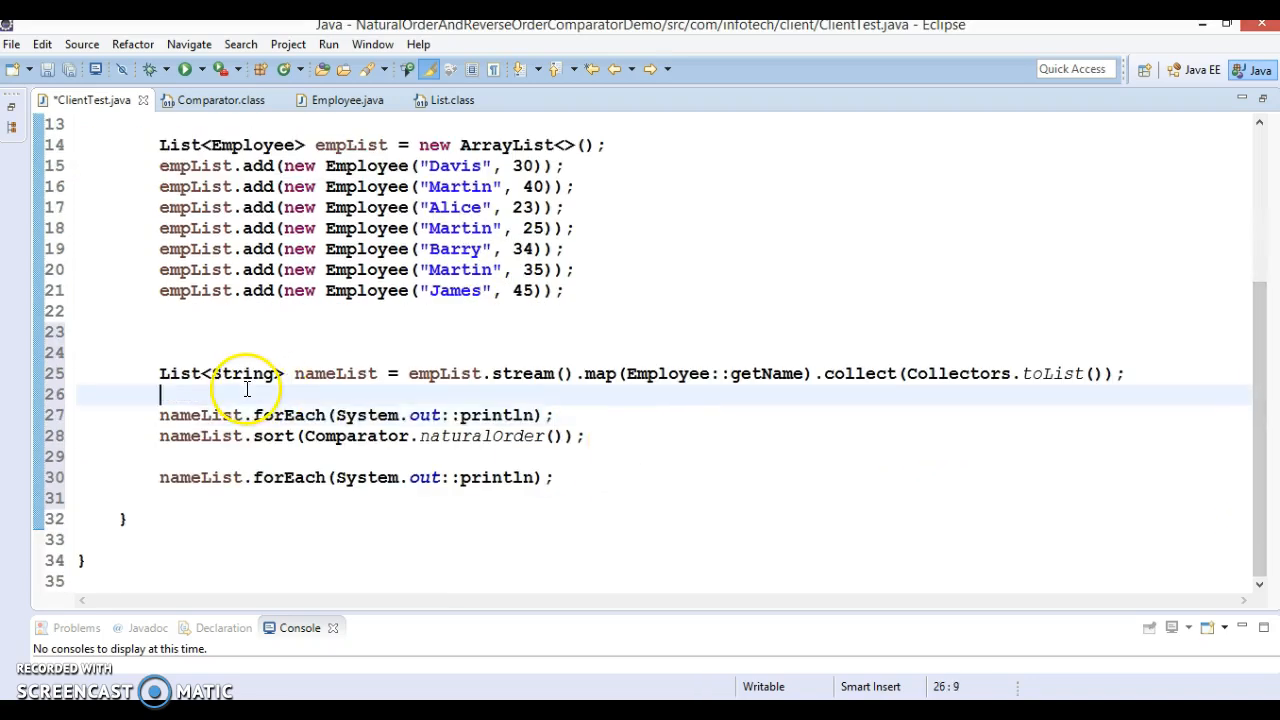
type("Syso")
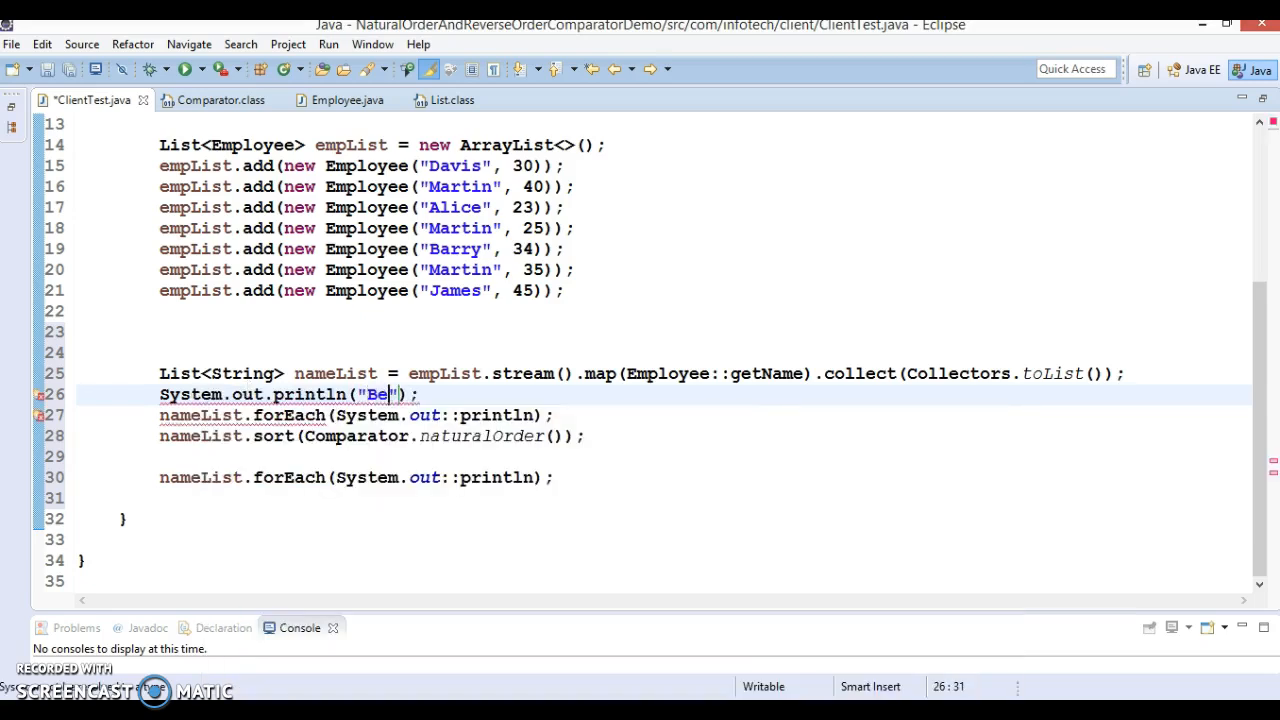
type("fore s")
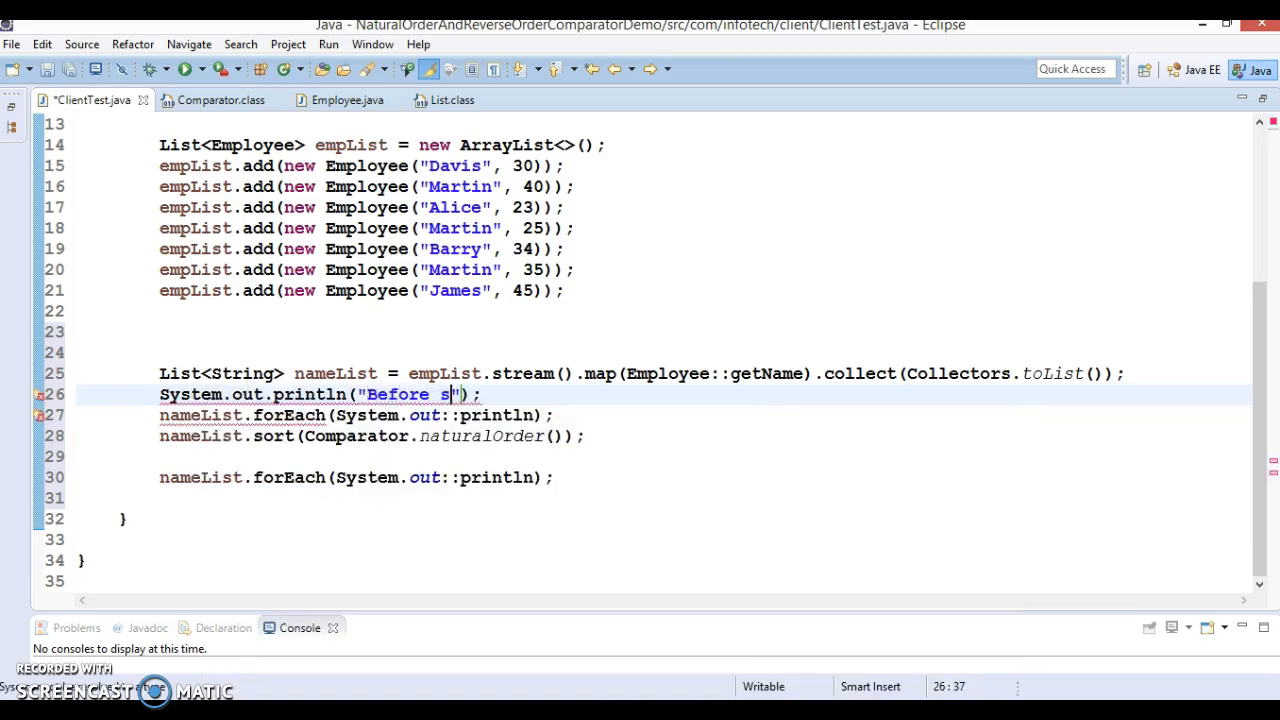
type("orting..")
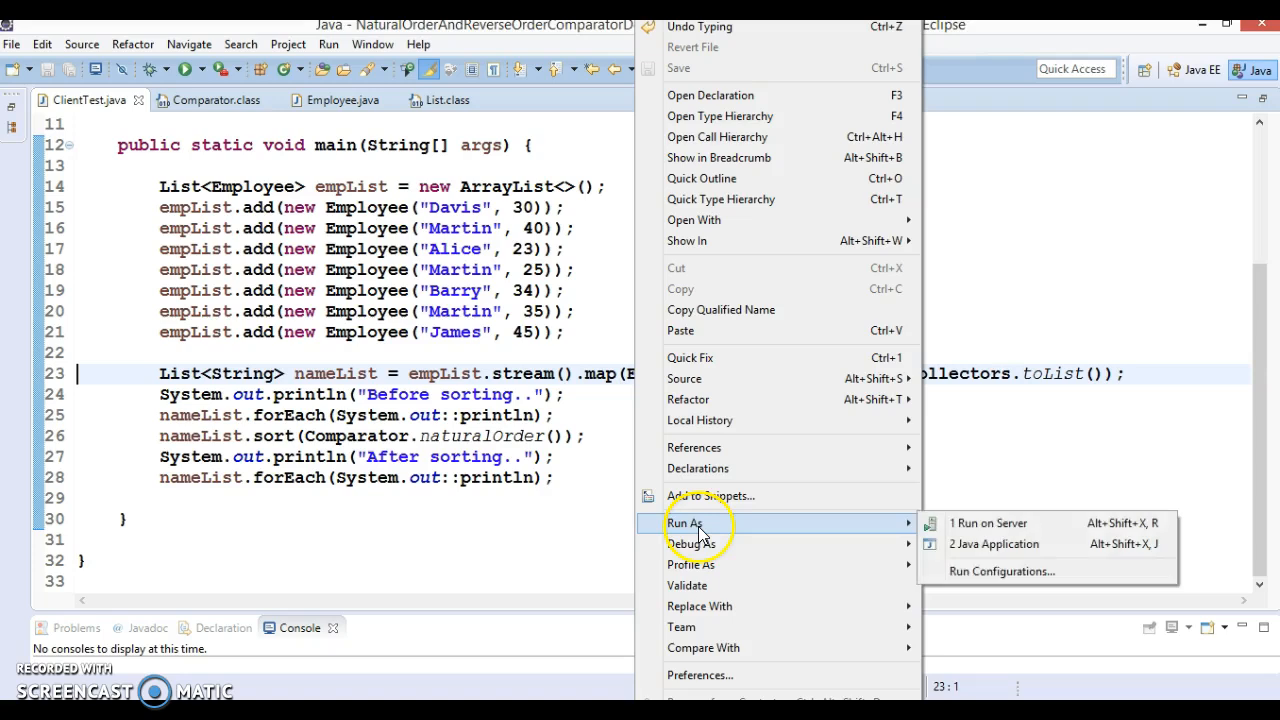
Run ClientTest and highlight the Before sorting label and unsorted names in the console.
left_click(994, 544)
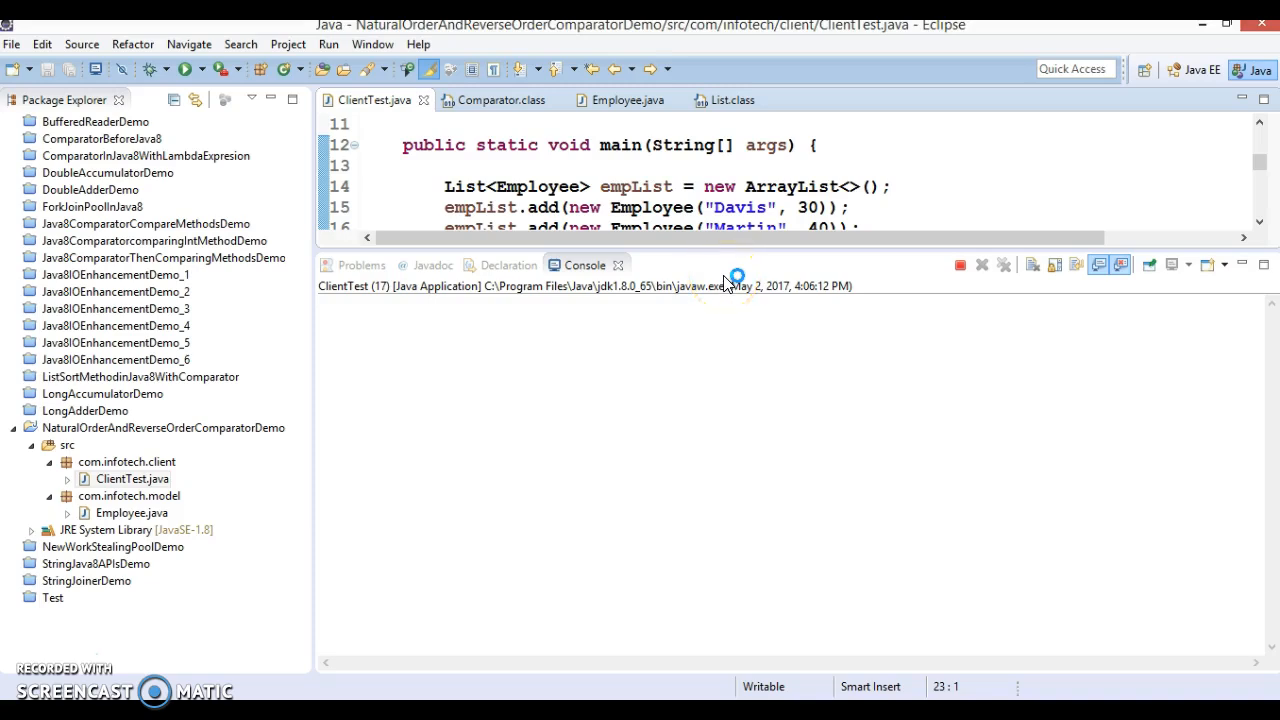
left_click(184, 68)
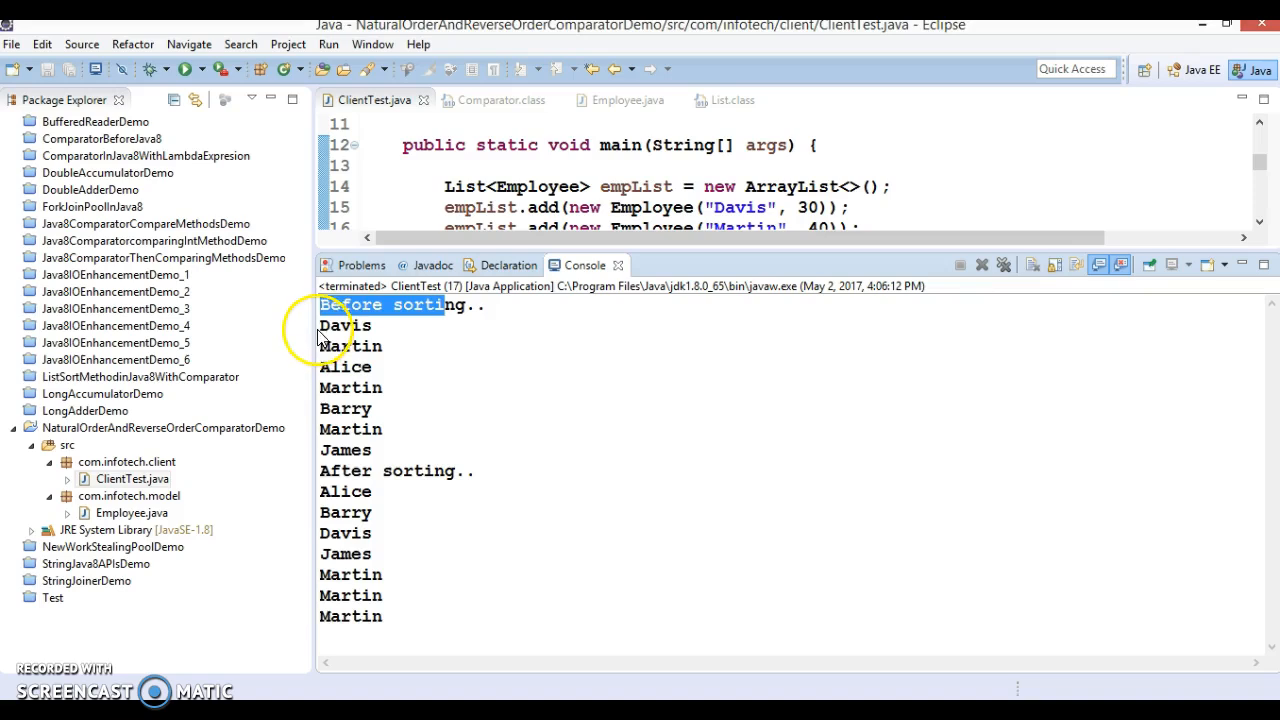
left_click_drag(318, 304, 382, 430)
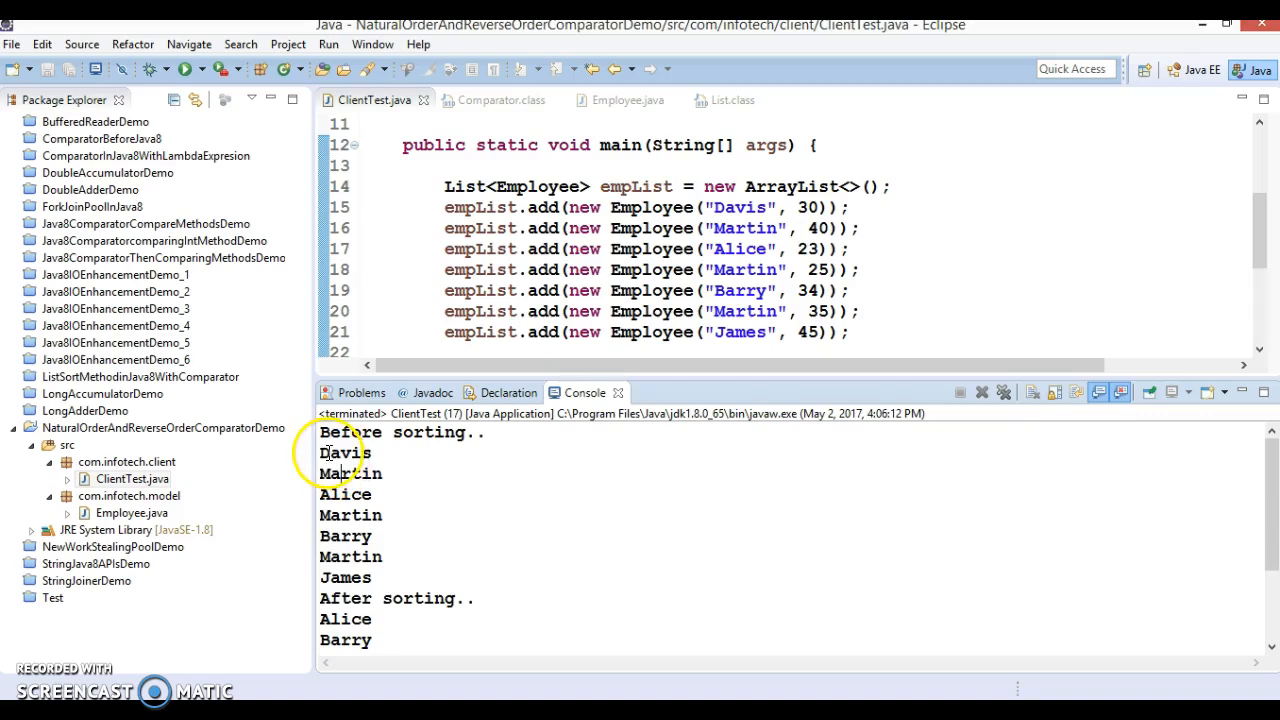
left_click_drag(344, 452, 356, 516)
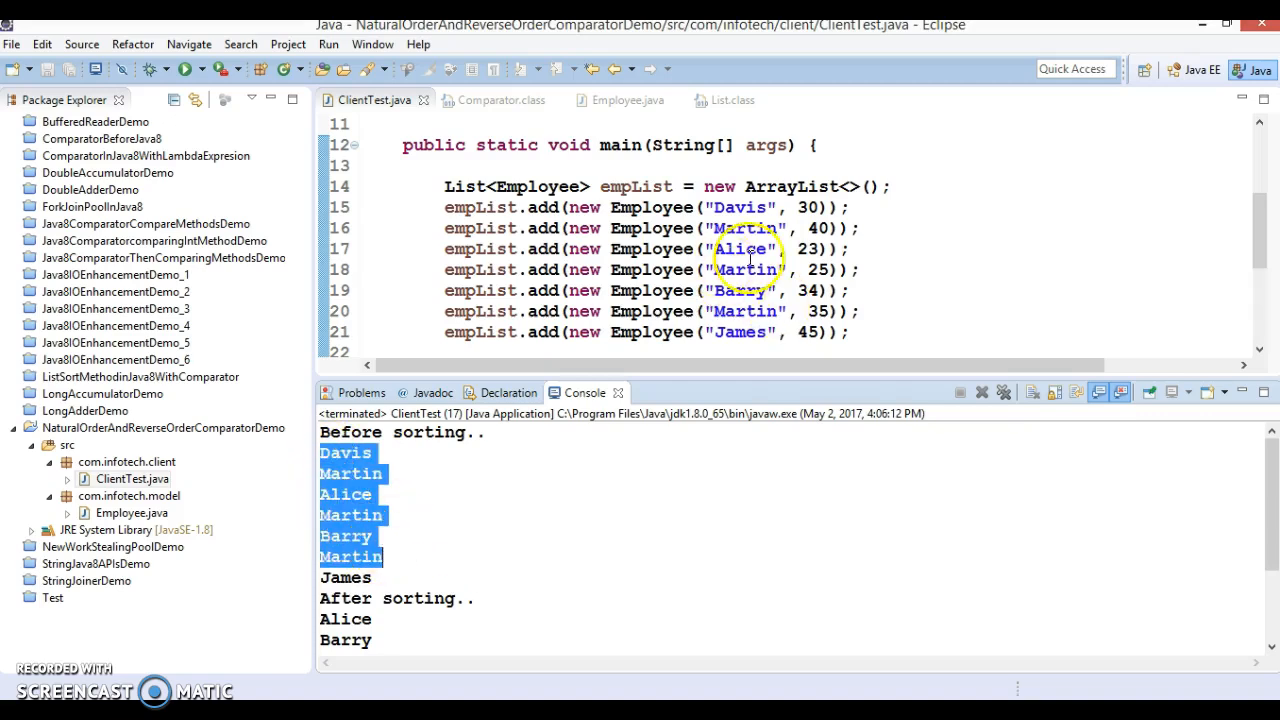
mouse_move(356, 476)
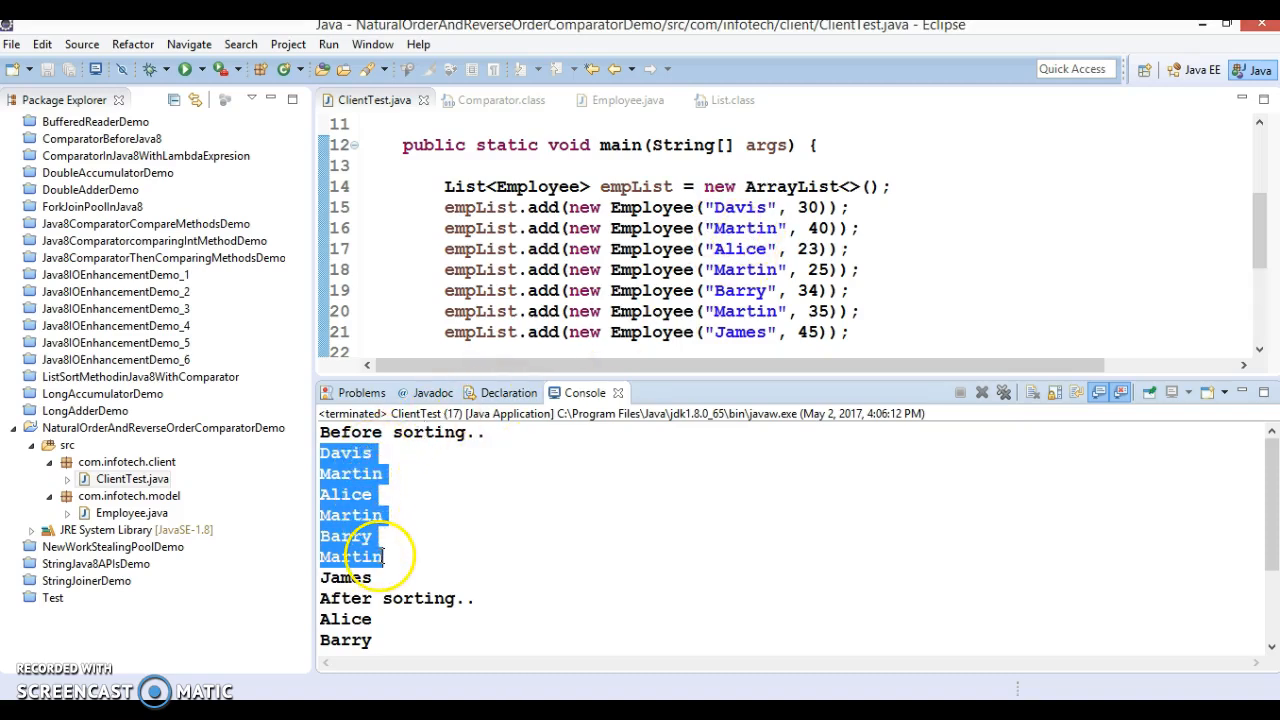
Highlight the alphabetically sorted names printed after the sort in the console.
left_click(524, 508)
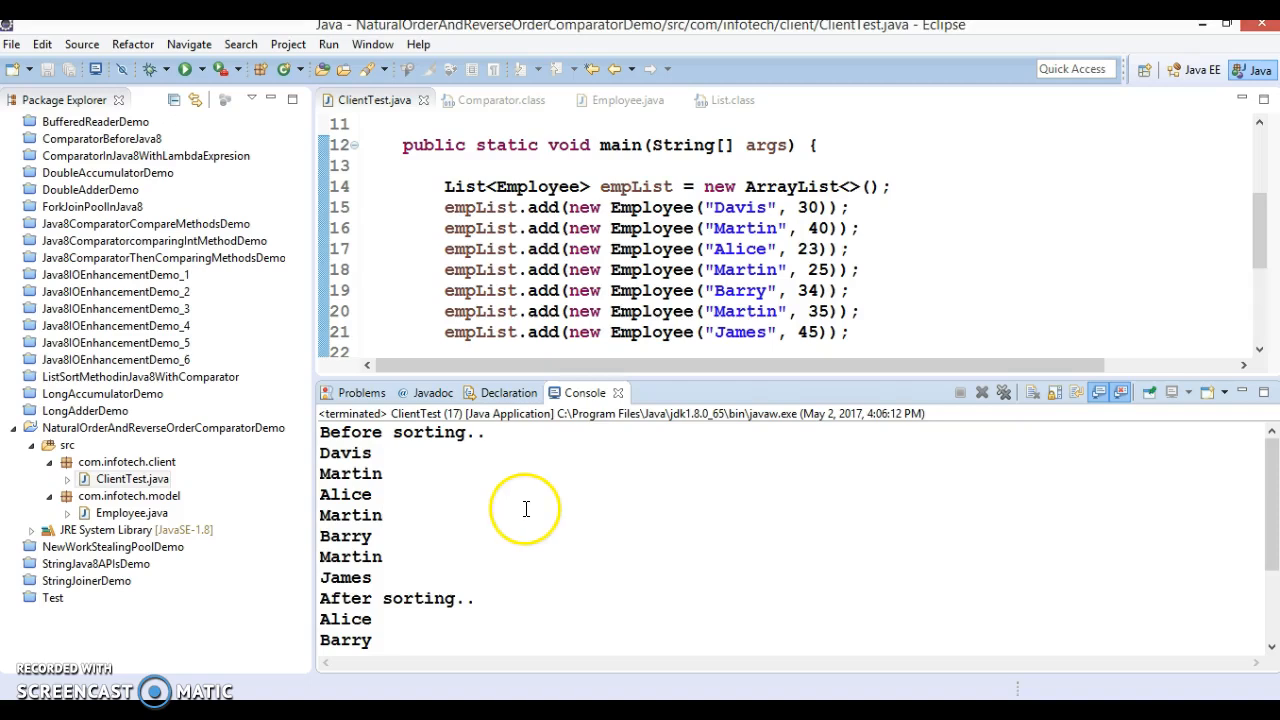
double_click(344, 576)
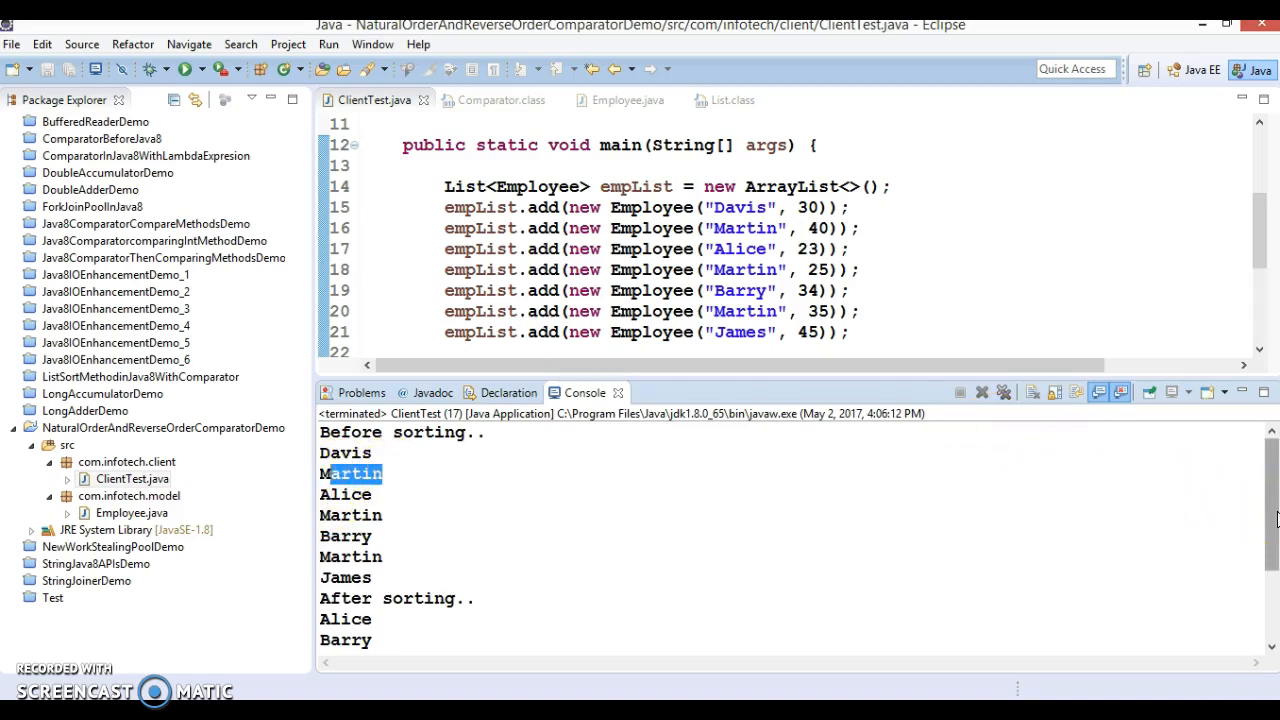
scroll("down", 3)
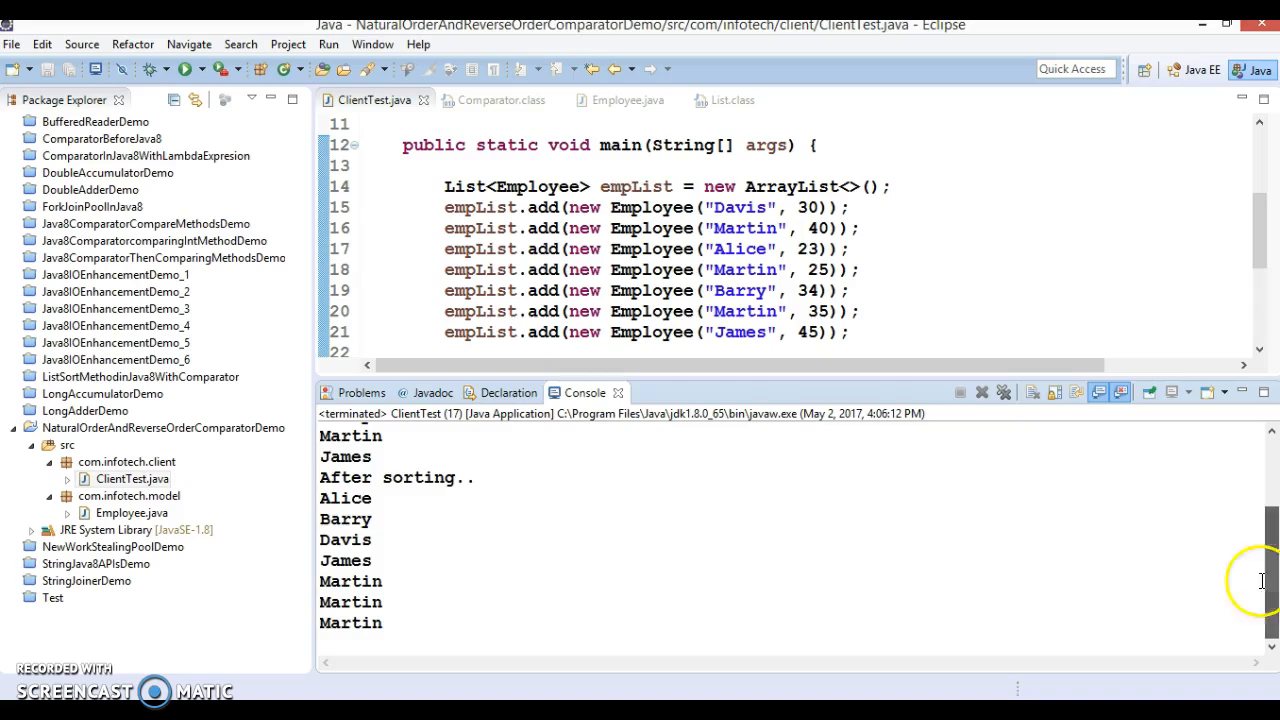
left_click_drag(320, 498, 376, 602)
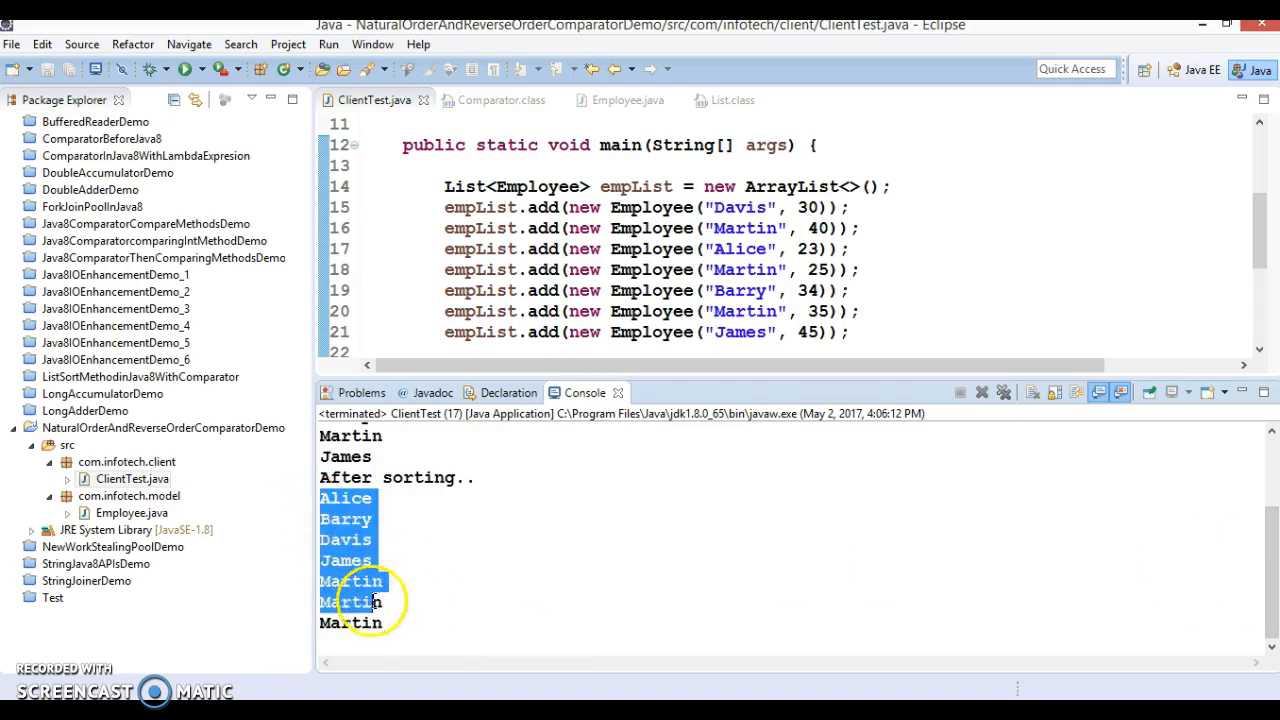
mouse_move(1206, 168)
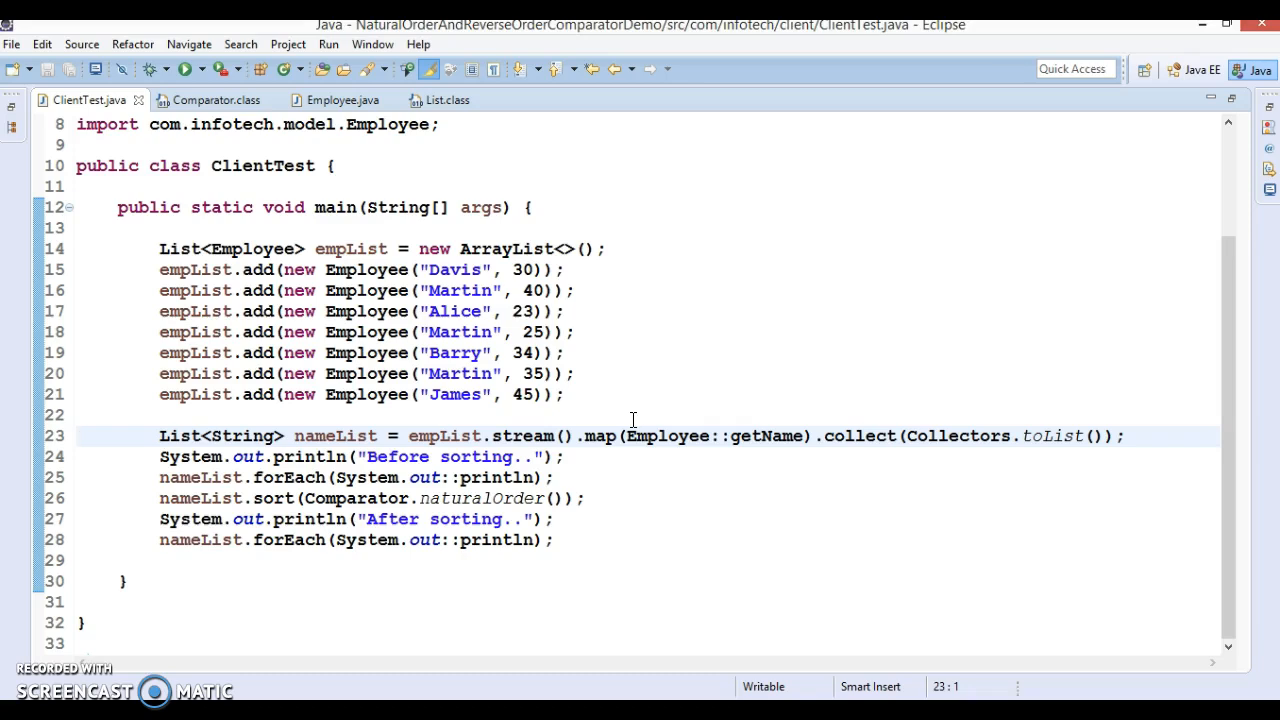
left_click(78, 436)
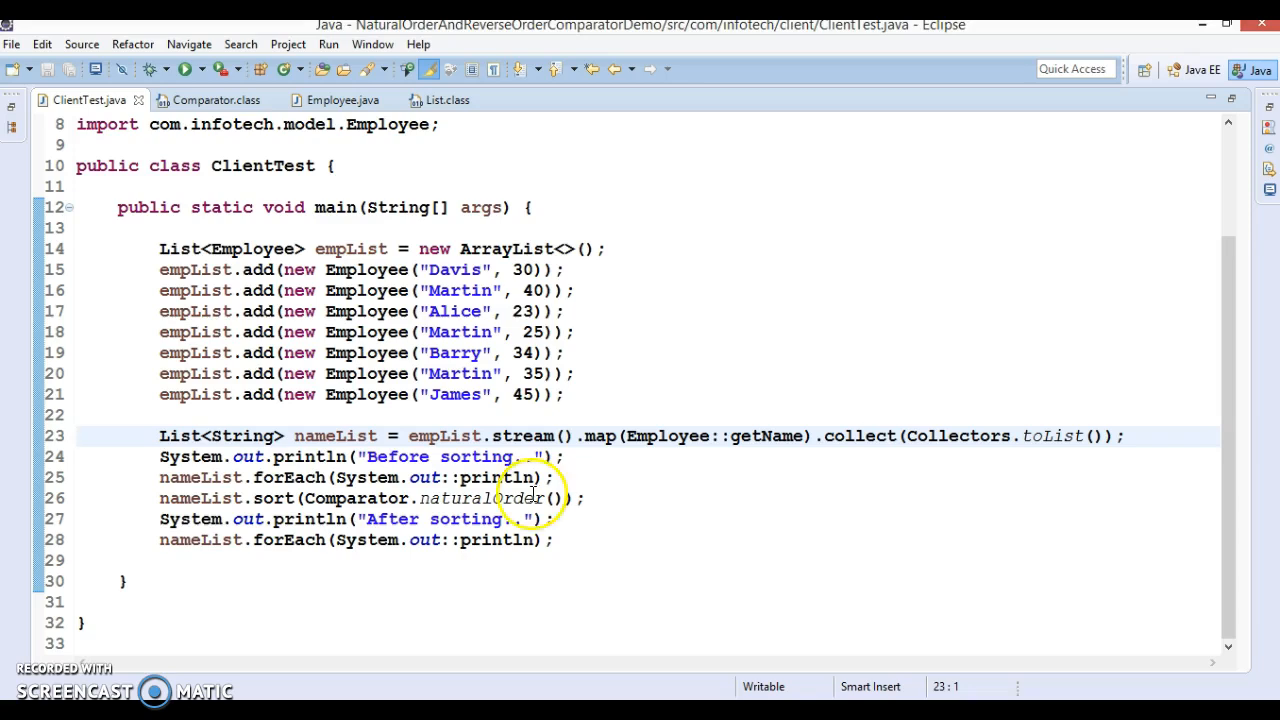
double_click(336, 436)
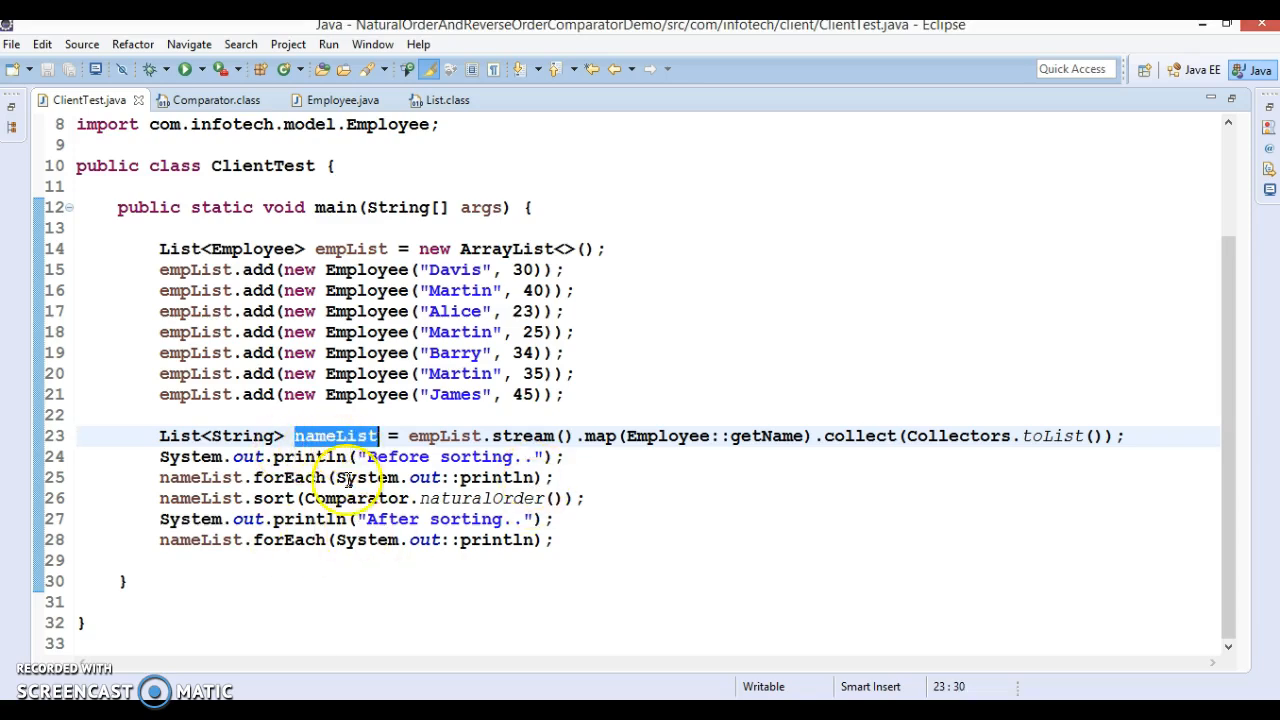
mouse_move(350, 498)
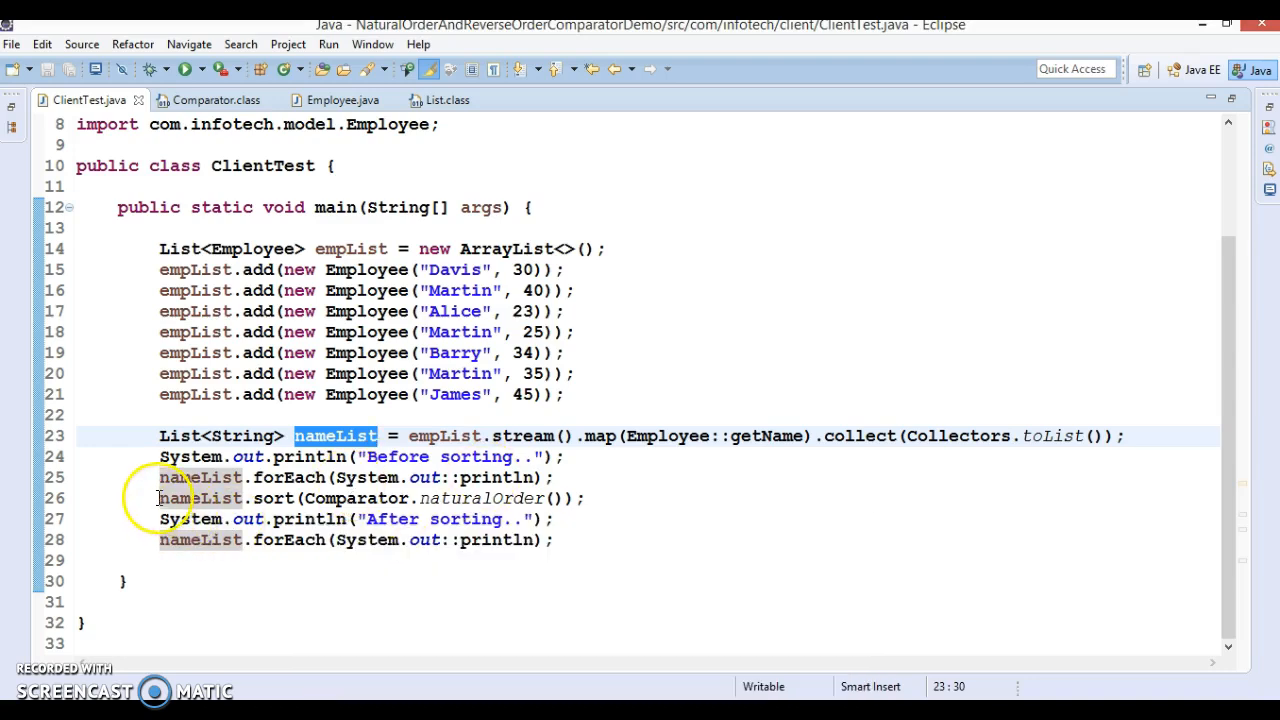
Comment out the naturalOrder sort and add nameList.sort(Comparator.reverseOrder()); beneath it.
type("//")
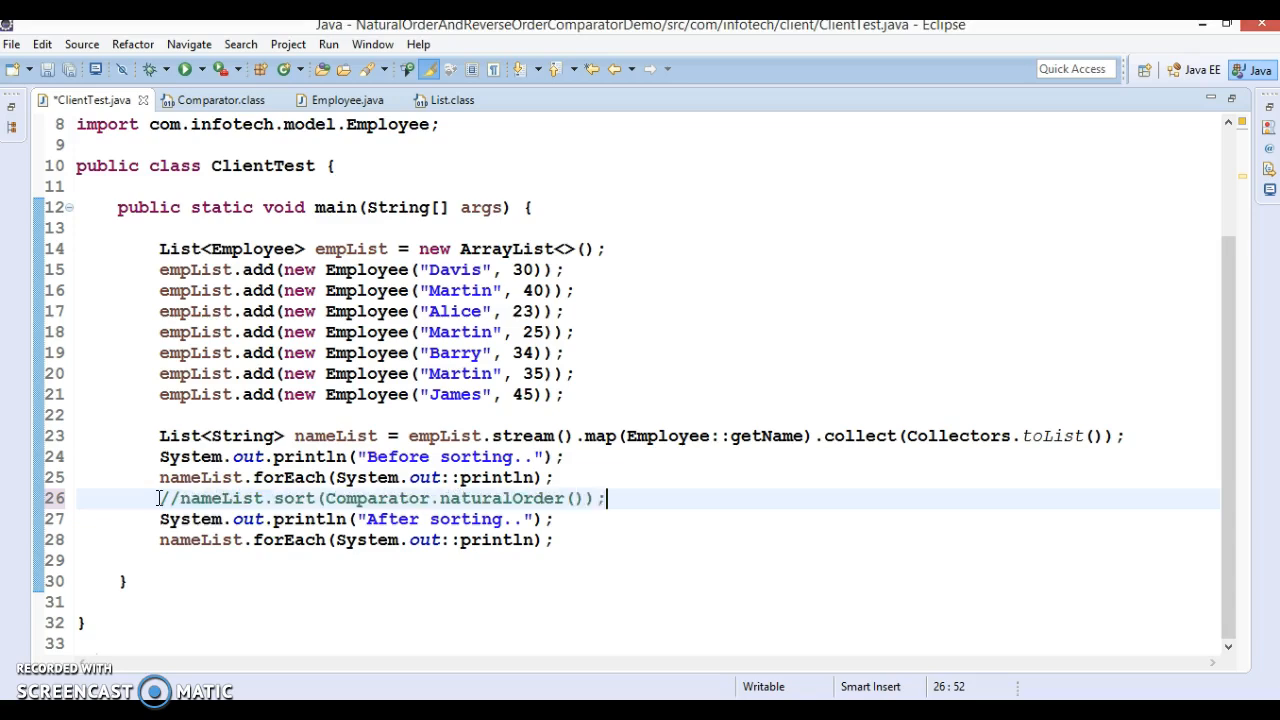
type("nameList.sort(Comparator.naturalOrder());")
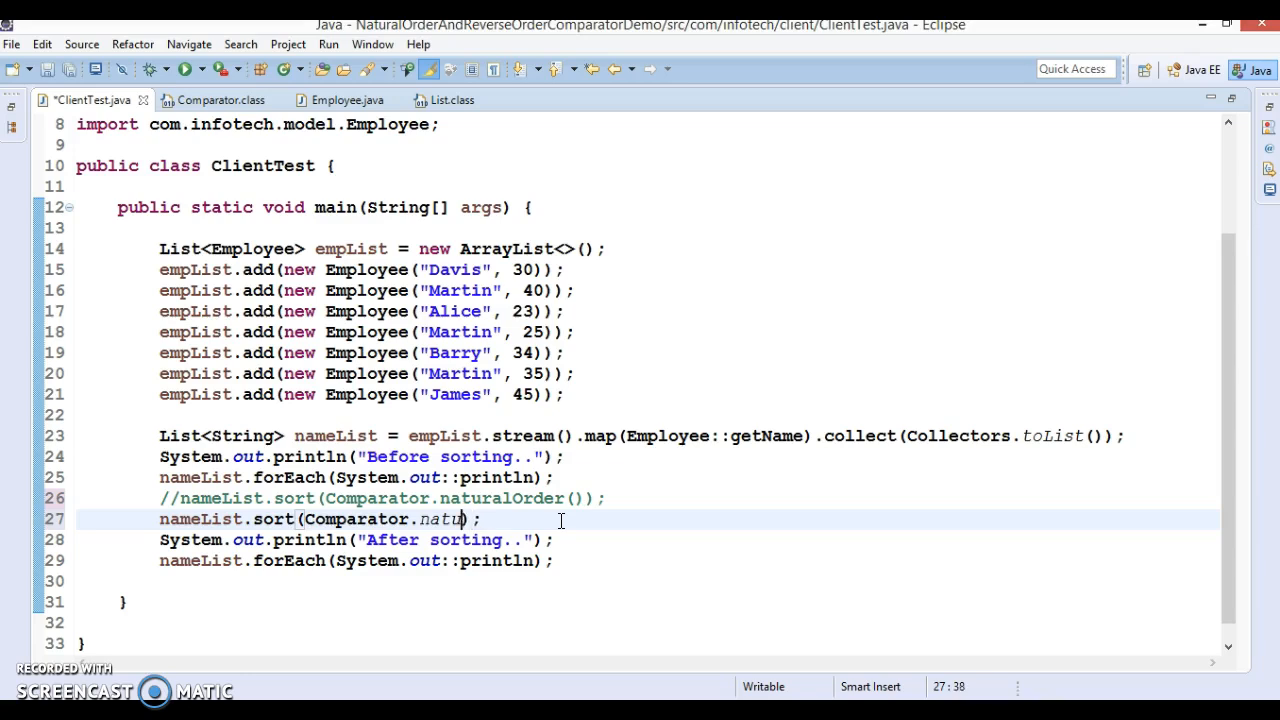
type("reverseOrder(")
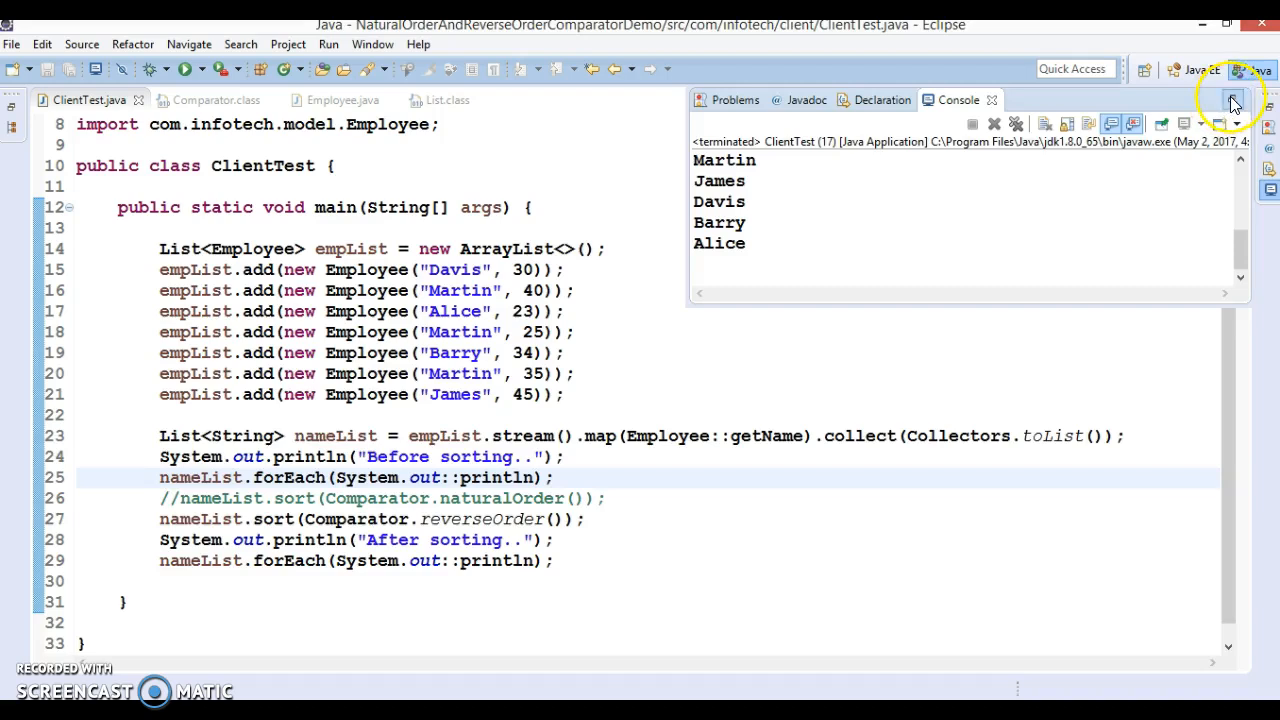
Maximize the console and highlight the reverse-sorted names after the After sorting label.
left_click(1232, 100)
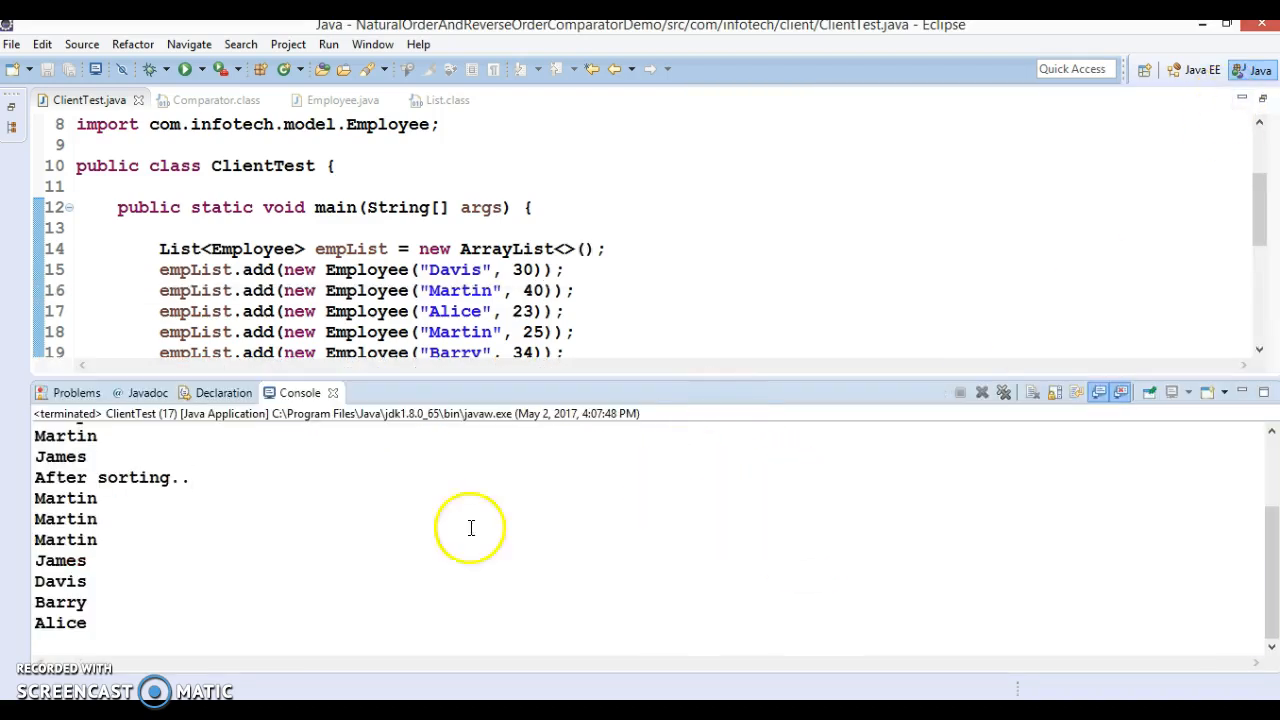
mouse_move(498, 388)
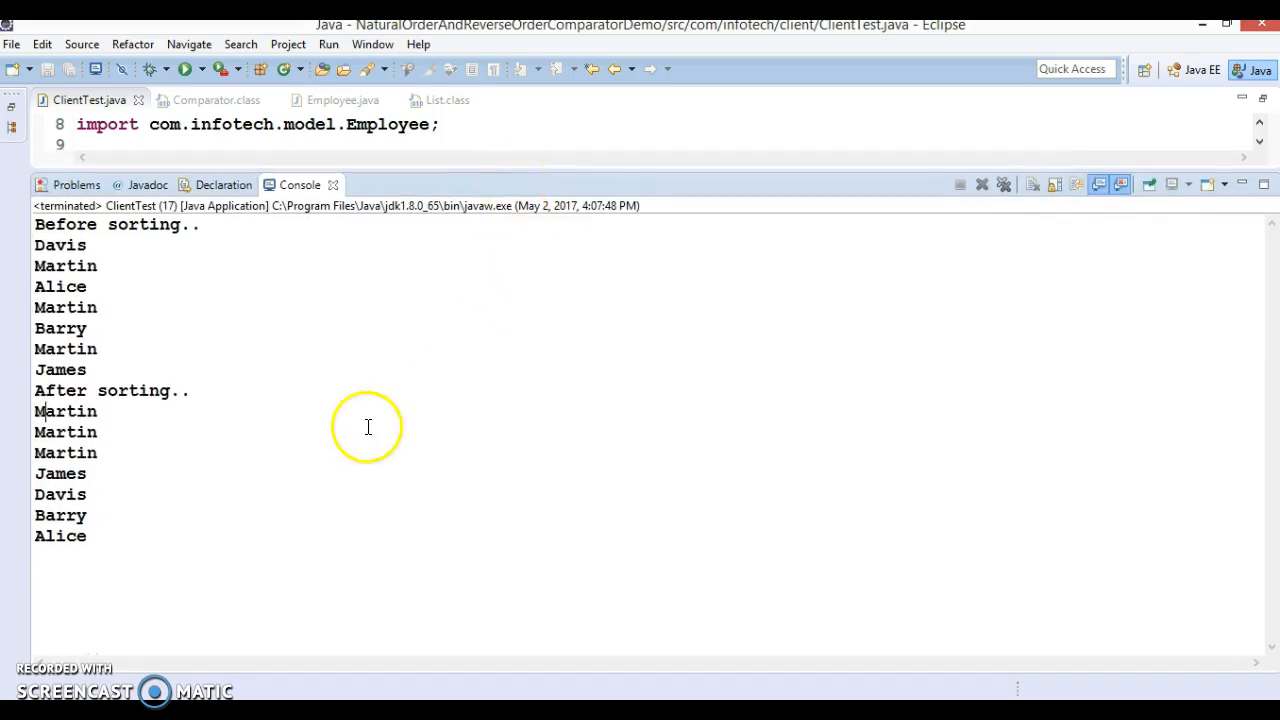
mouse_move(56, 264)
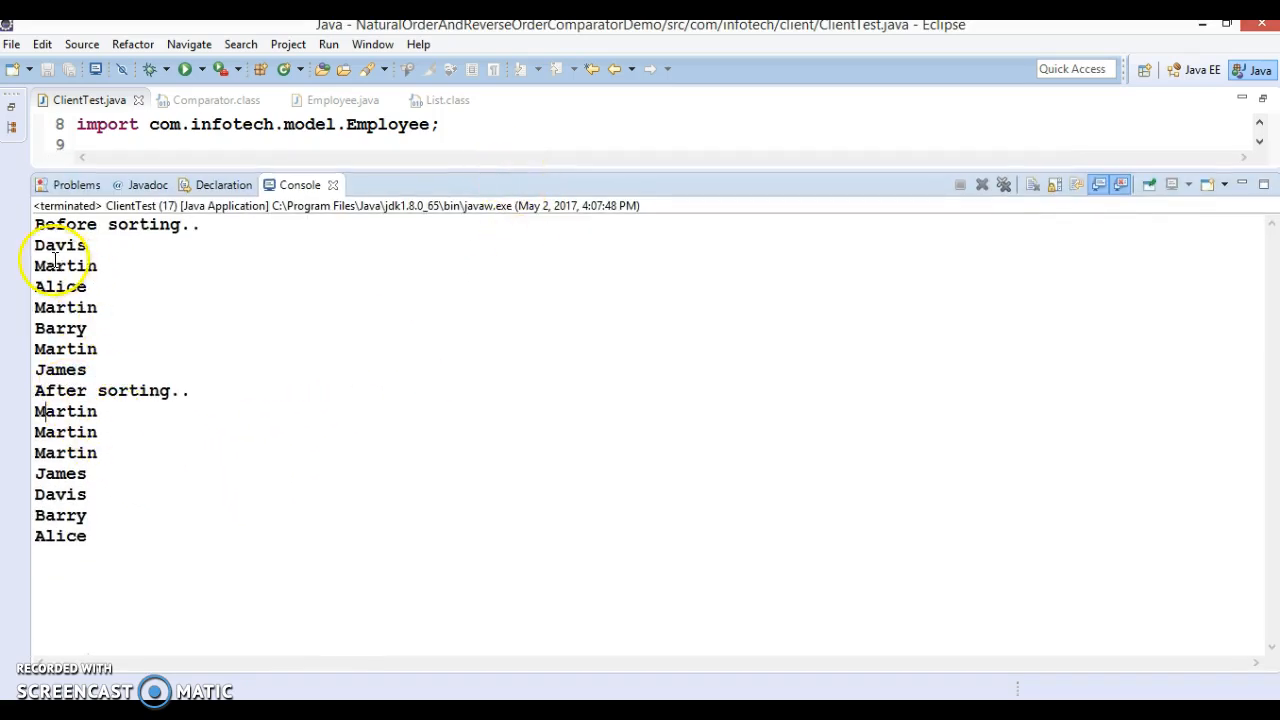
left_click_drag(32, 244, 96, 348)
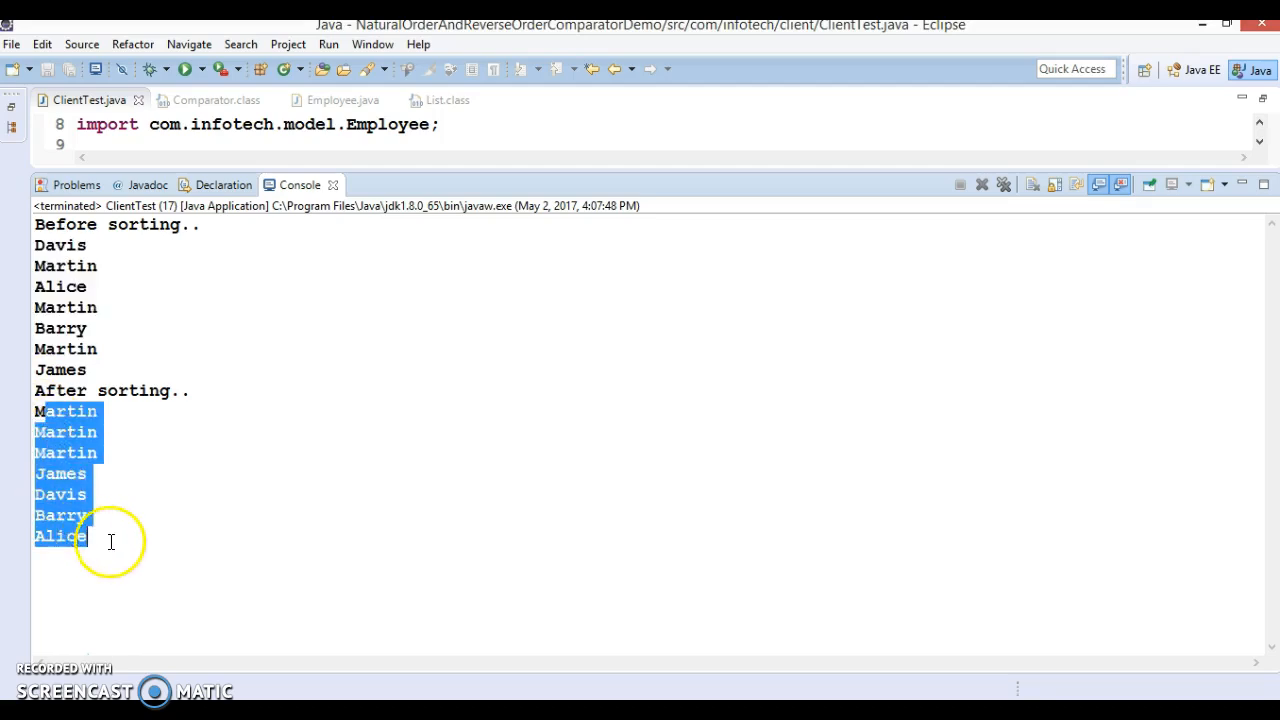
mouse_move(776, 170)
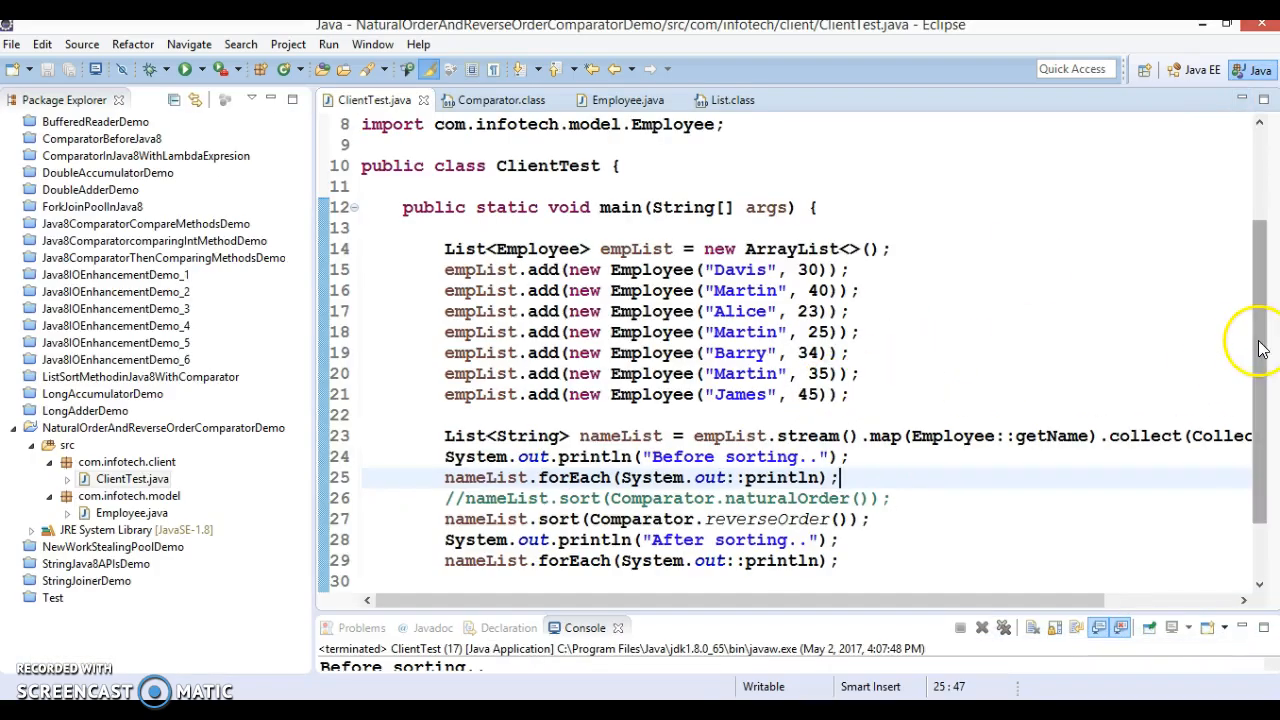
Scroll through ClientTest.java in the restored editor layout.
scroll("down", 3)
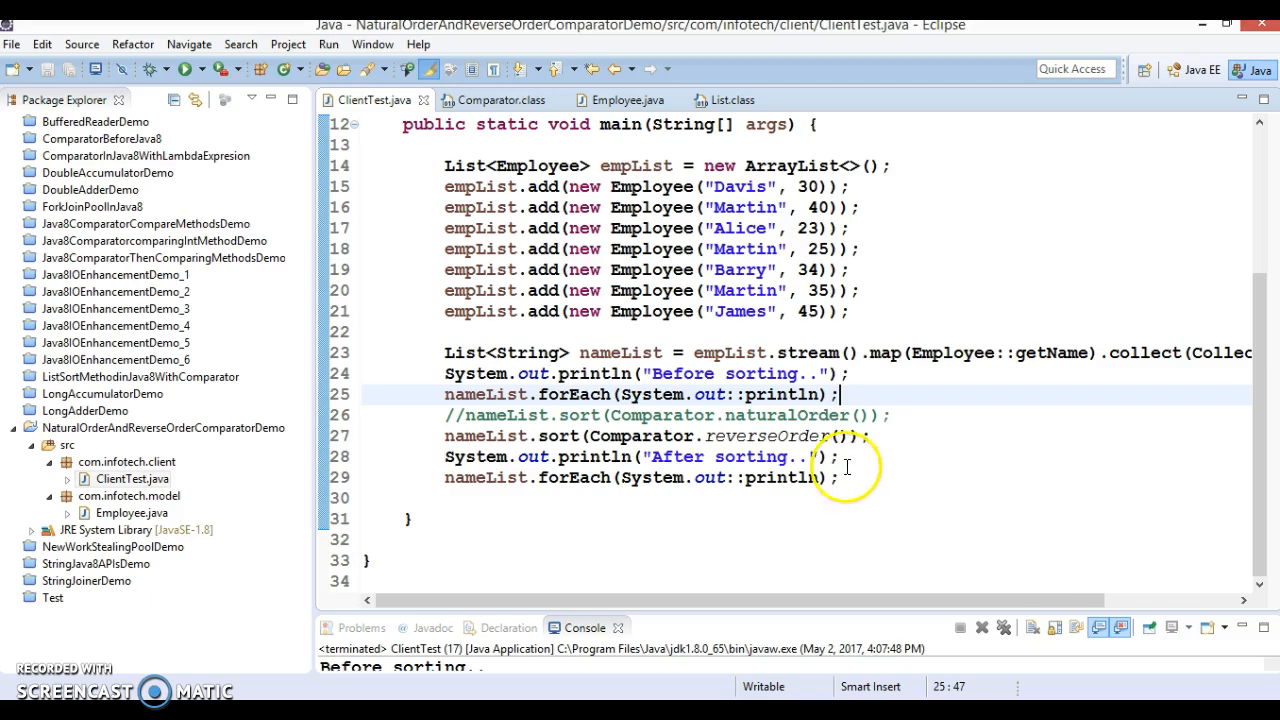
mouse_move(1258, 430)
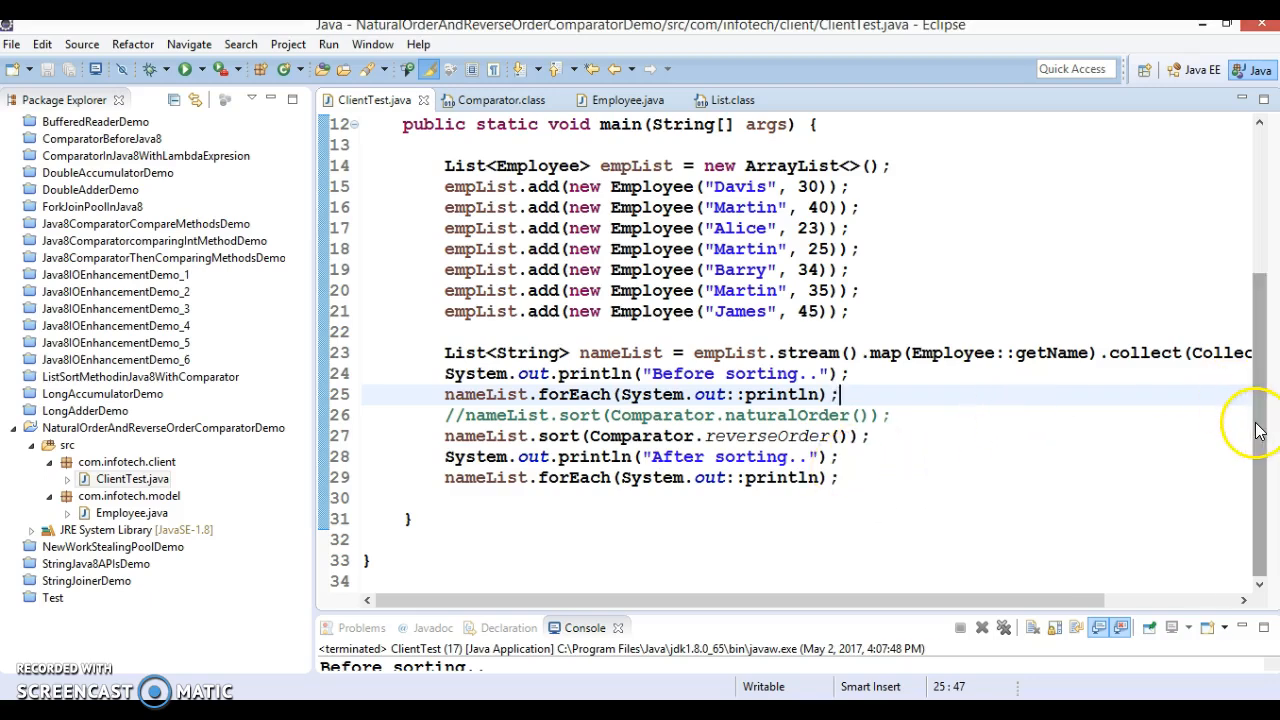
scroll("up", 3)
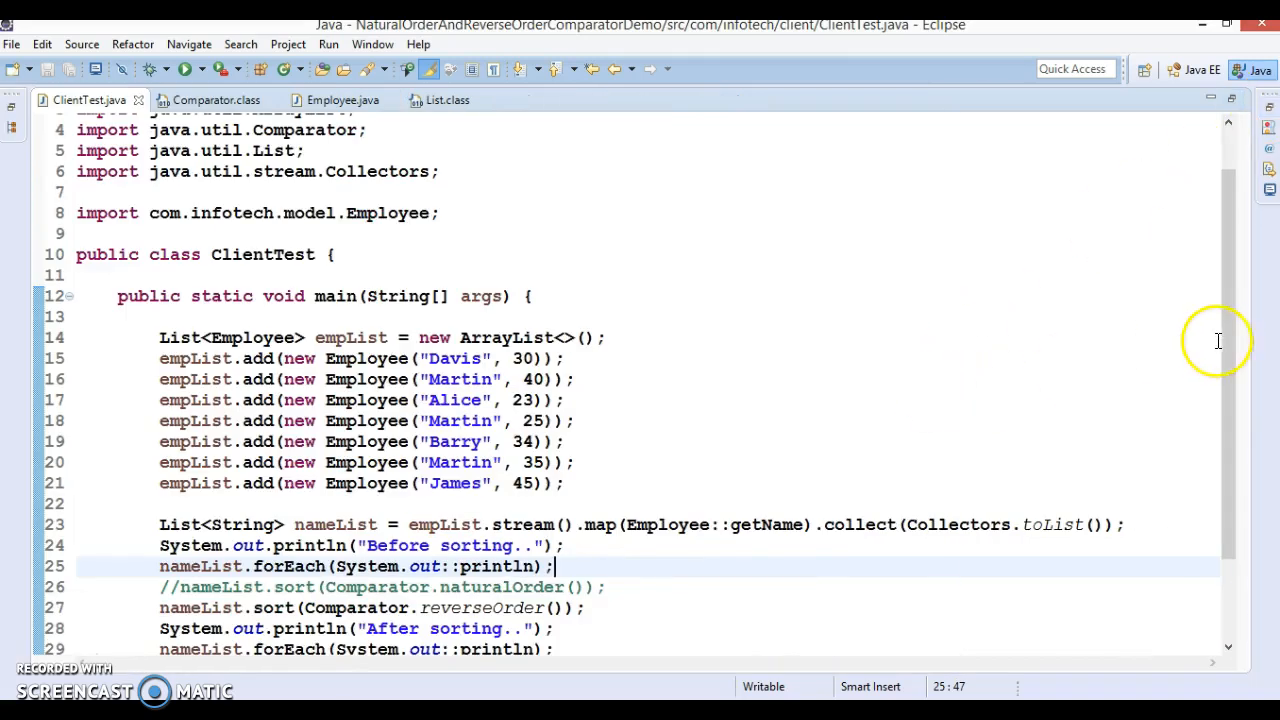
scroll("down", 3)
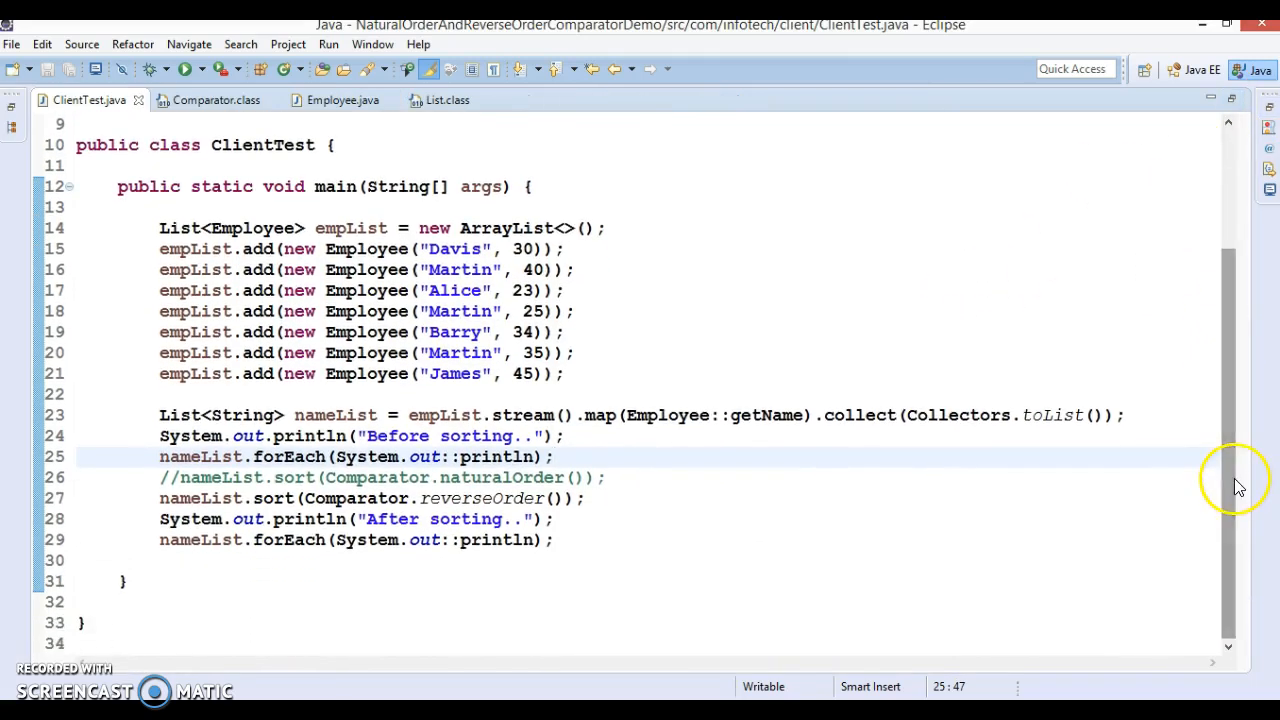
mouse_move(1024, 244)
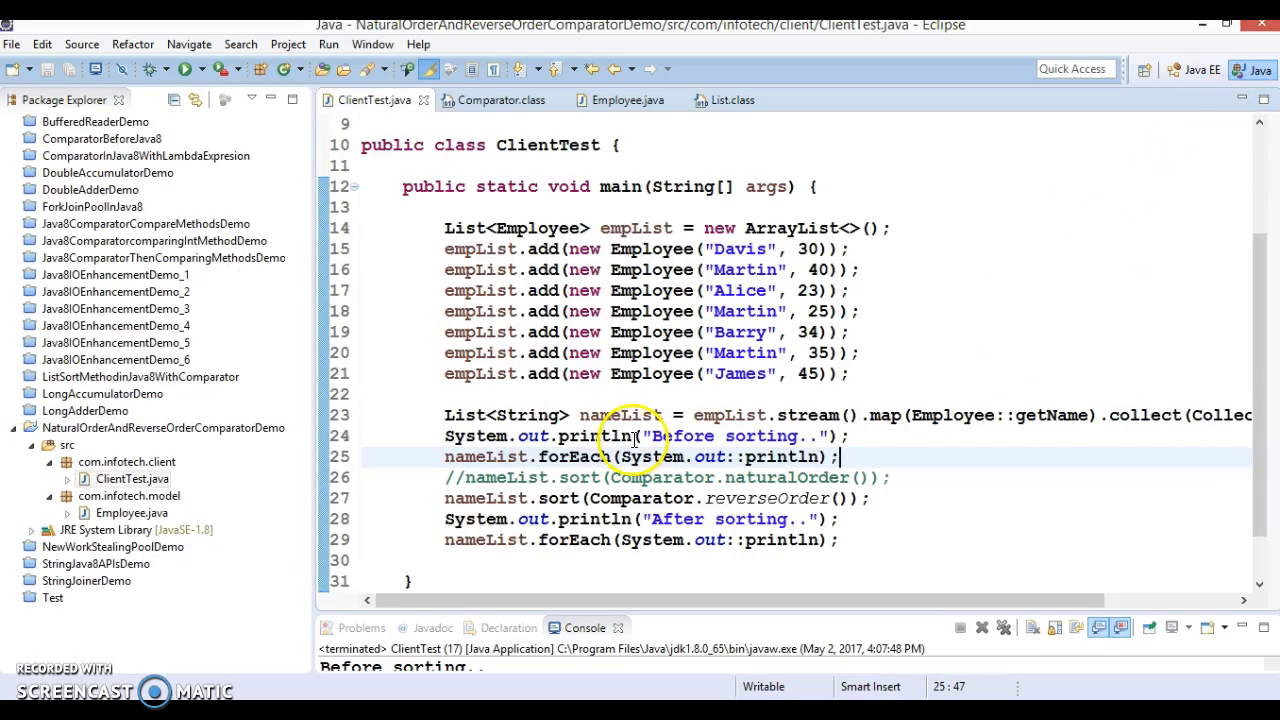
mouse_move(630, 414)
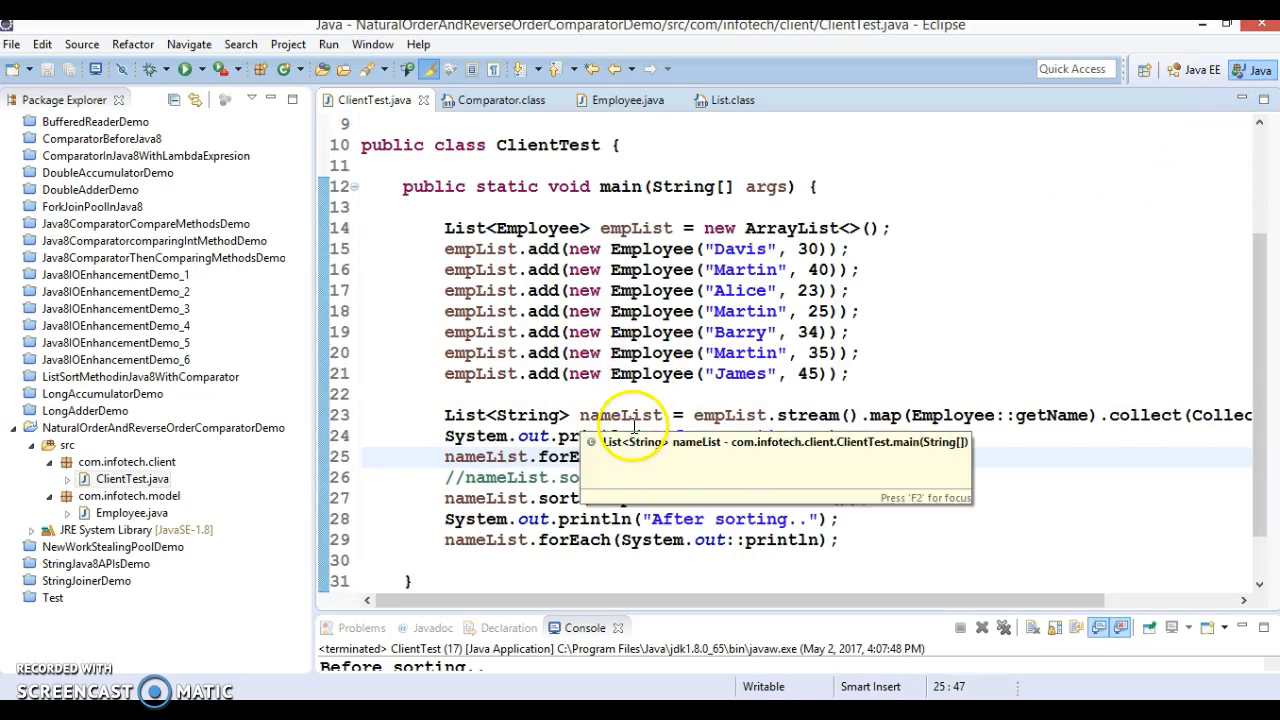